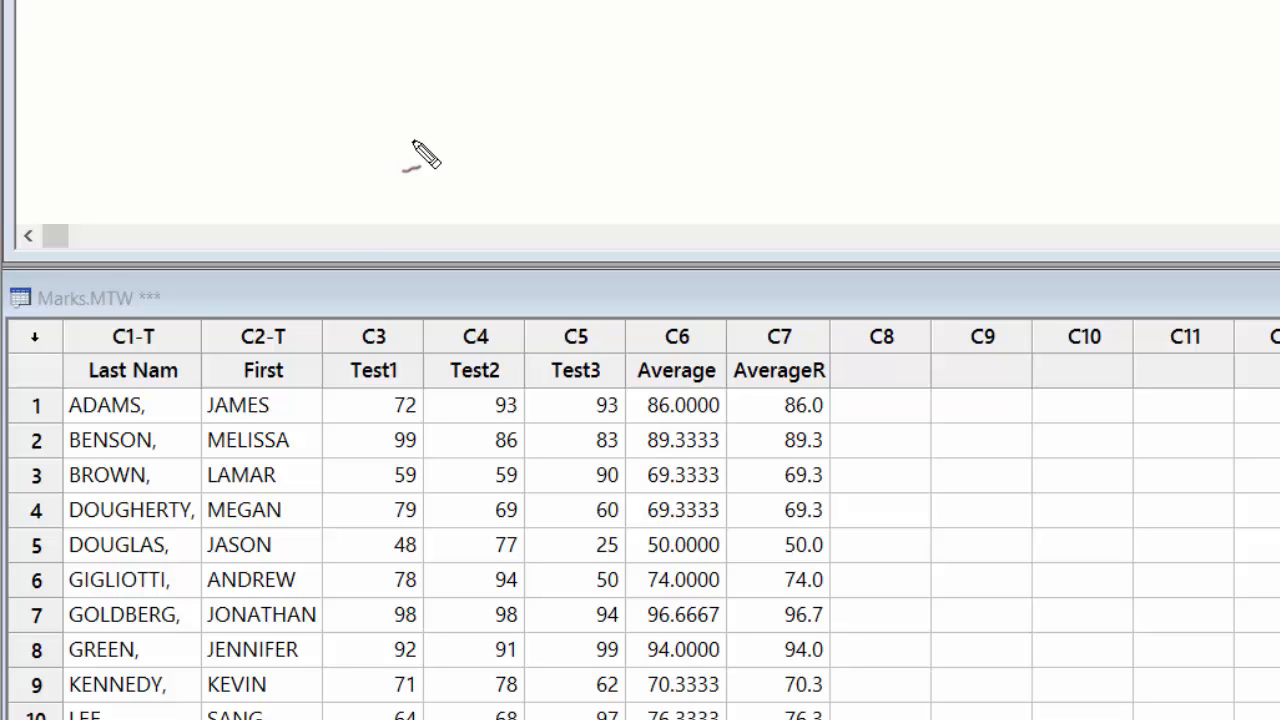
{"action": "mouse_move", "coordinate": [356, 180]}
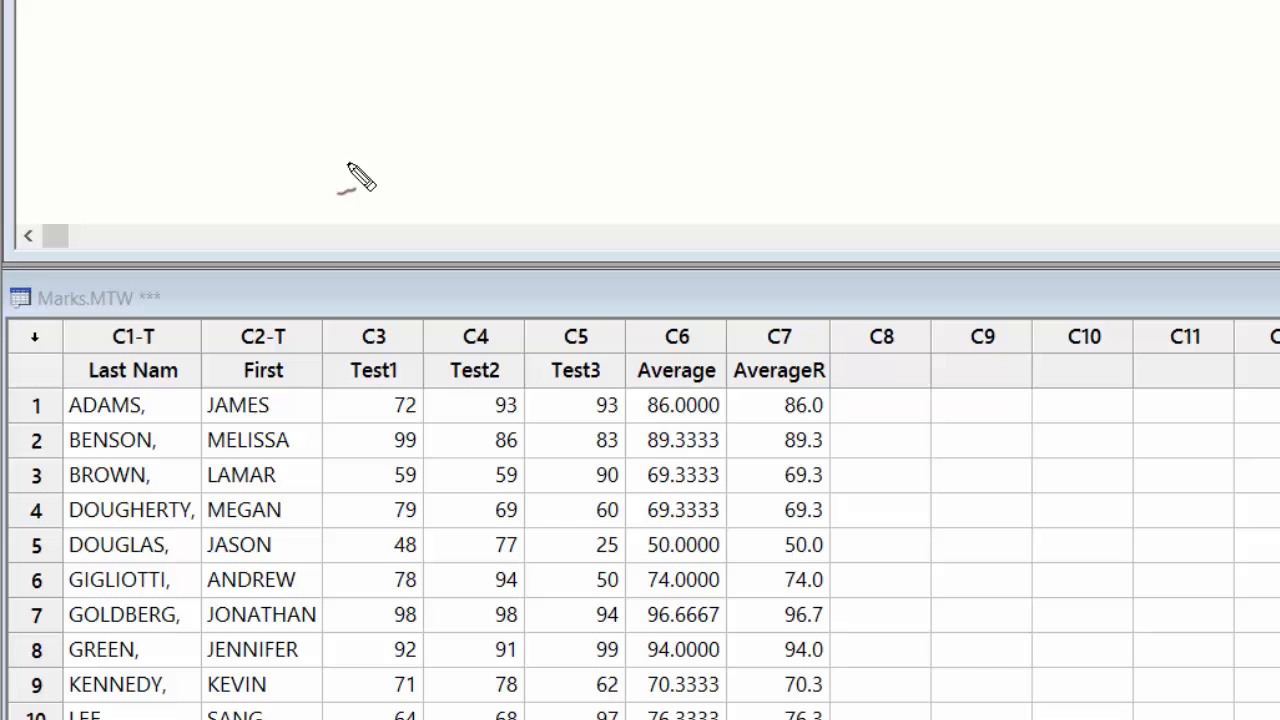
{"action": "mouse_move", "coordinate": [156, 328]}
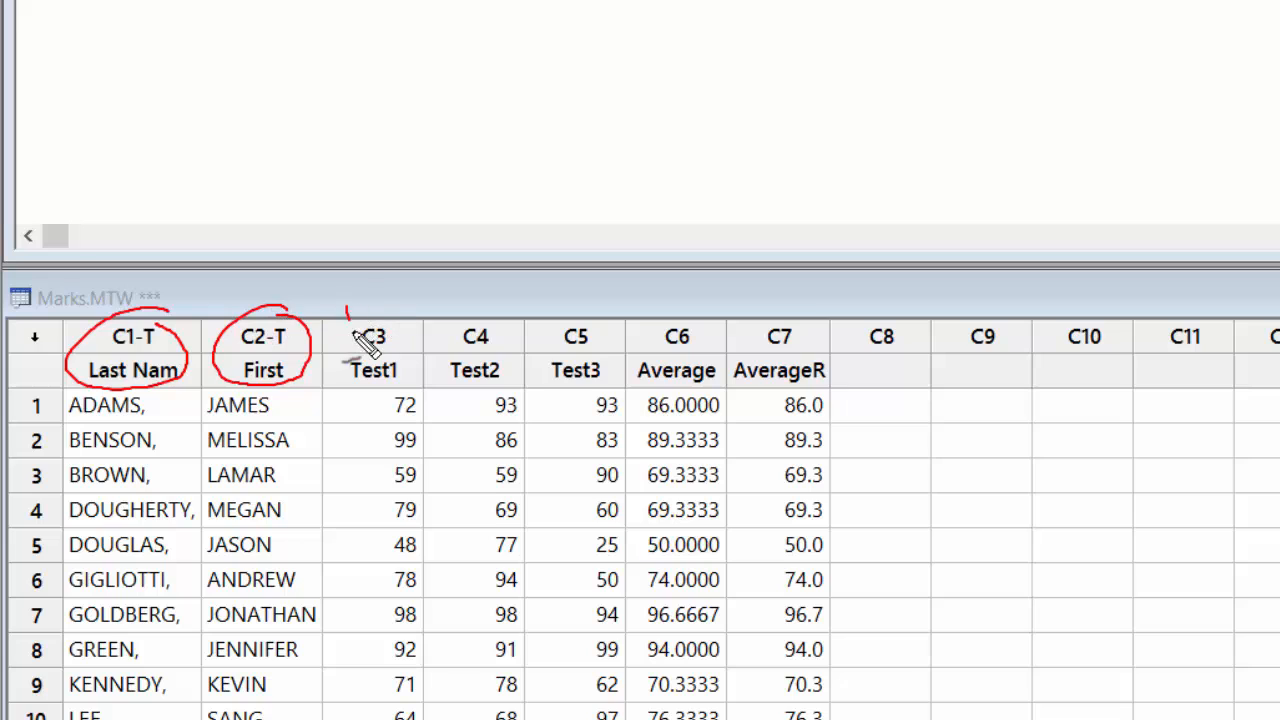
- Start Display Descriptive Statistics from Stat > Basic Statistics and enter Test1 as the variable
{"action": "left_click_drag", "start_coordinate": [350, 310], "coordinate": [604, 340]}
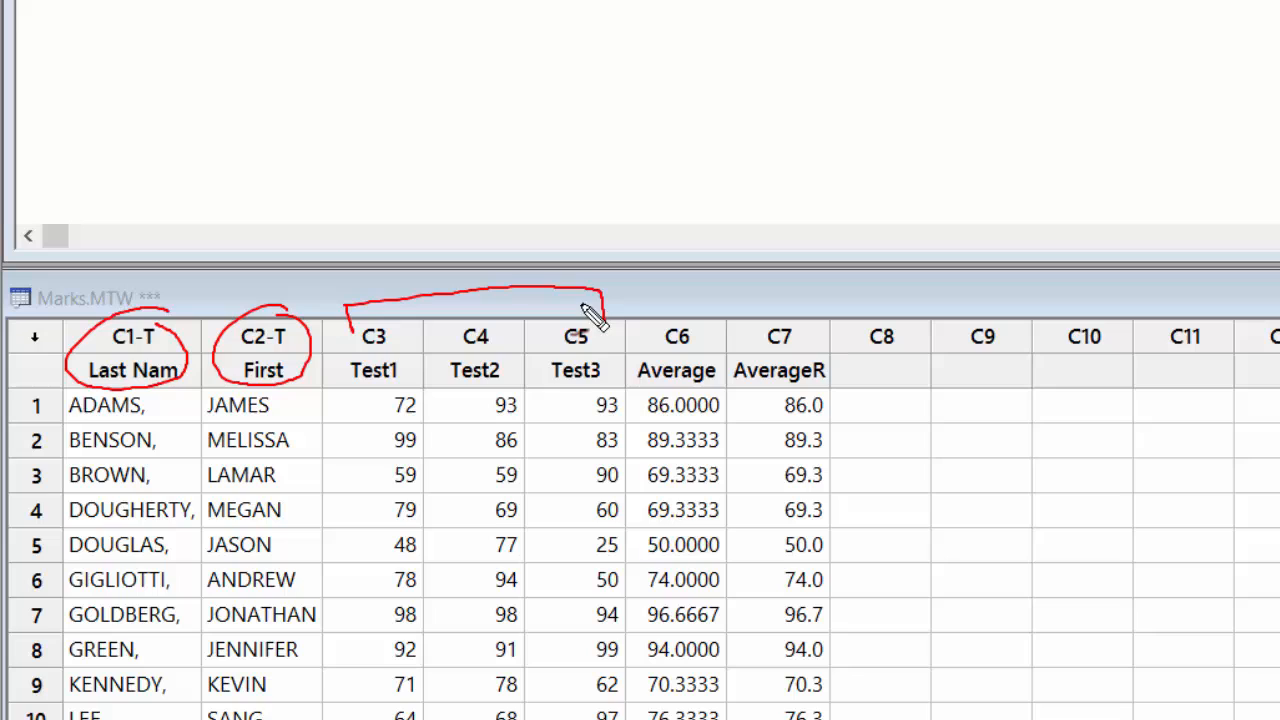
{"action": "mouse_move", "coordinate": [578, 336]}
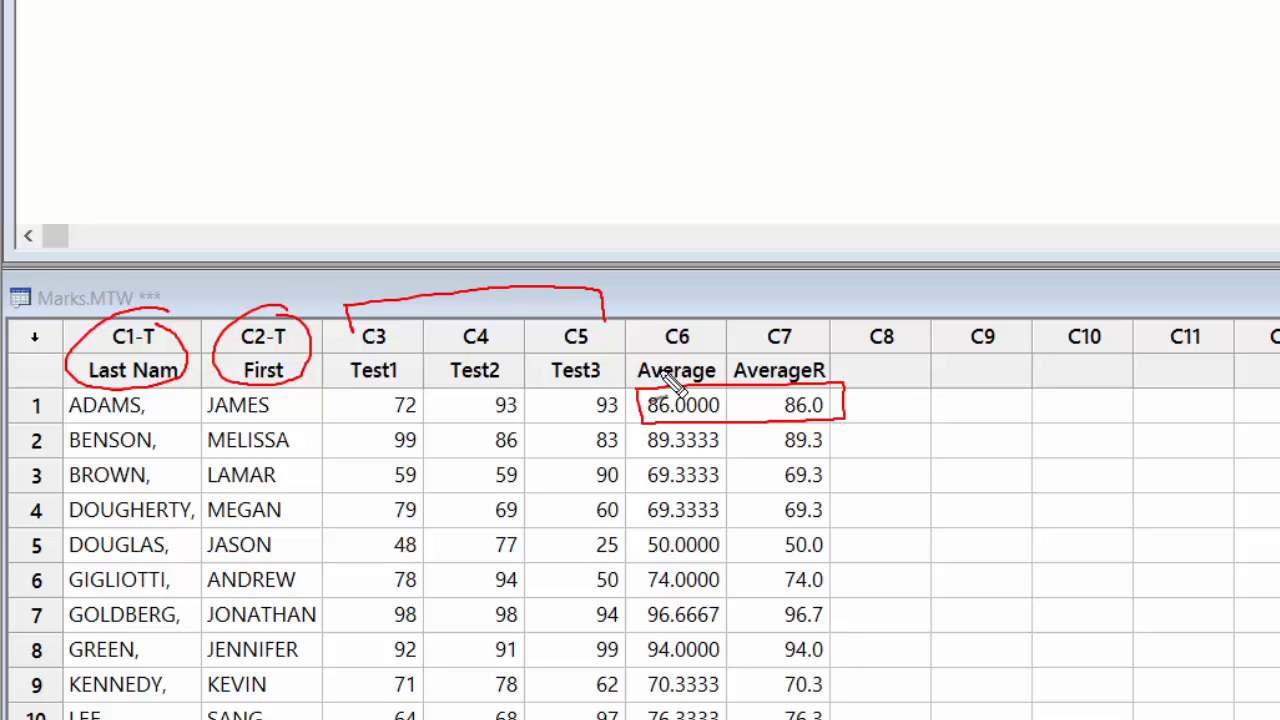
{"action": "mouse_move", "coordinate": [604, 430]}
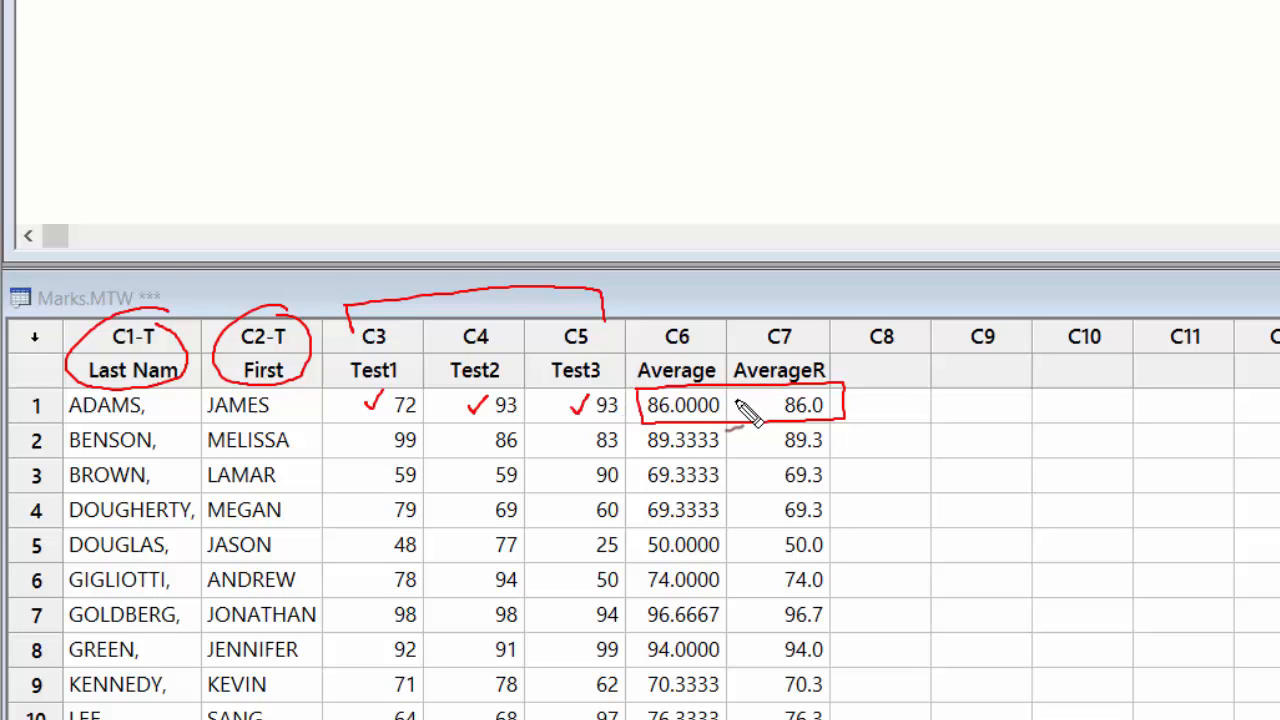
{"action": "mouse_move", "coordinate": [744, 404]}
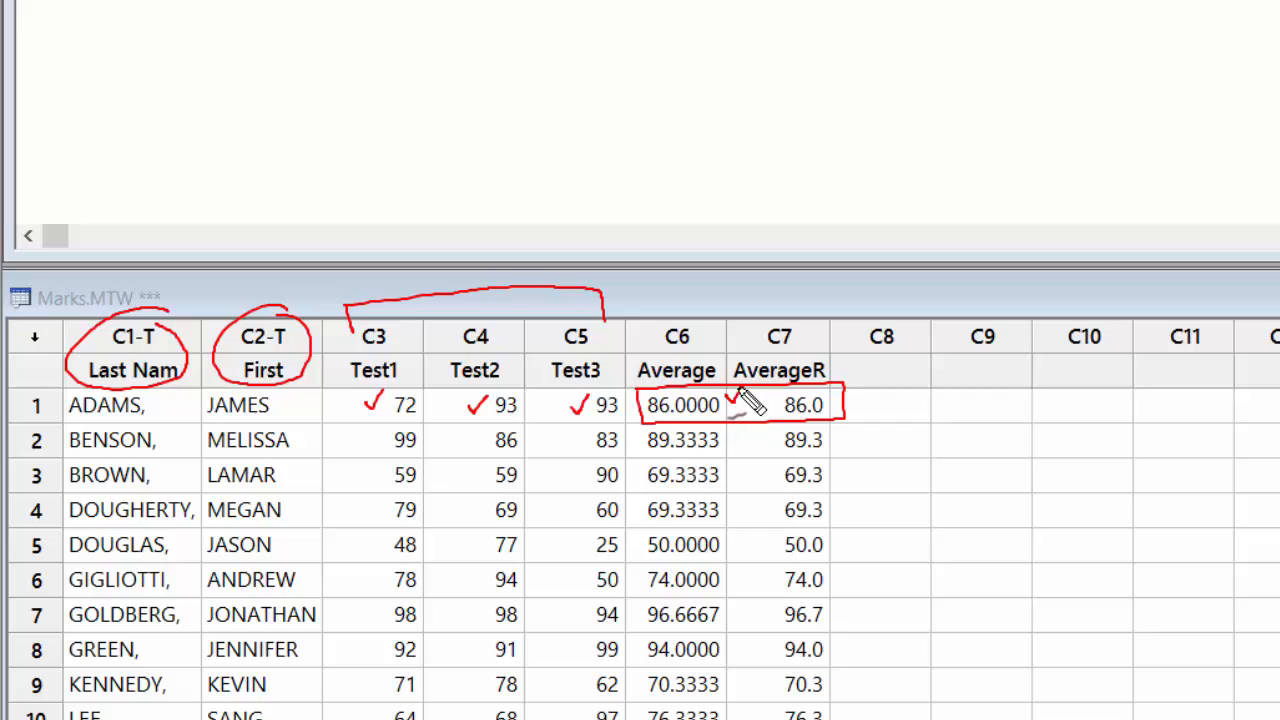
{"action": "mouse_move", "coordinate": [870, 414]}
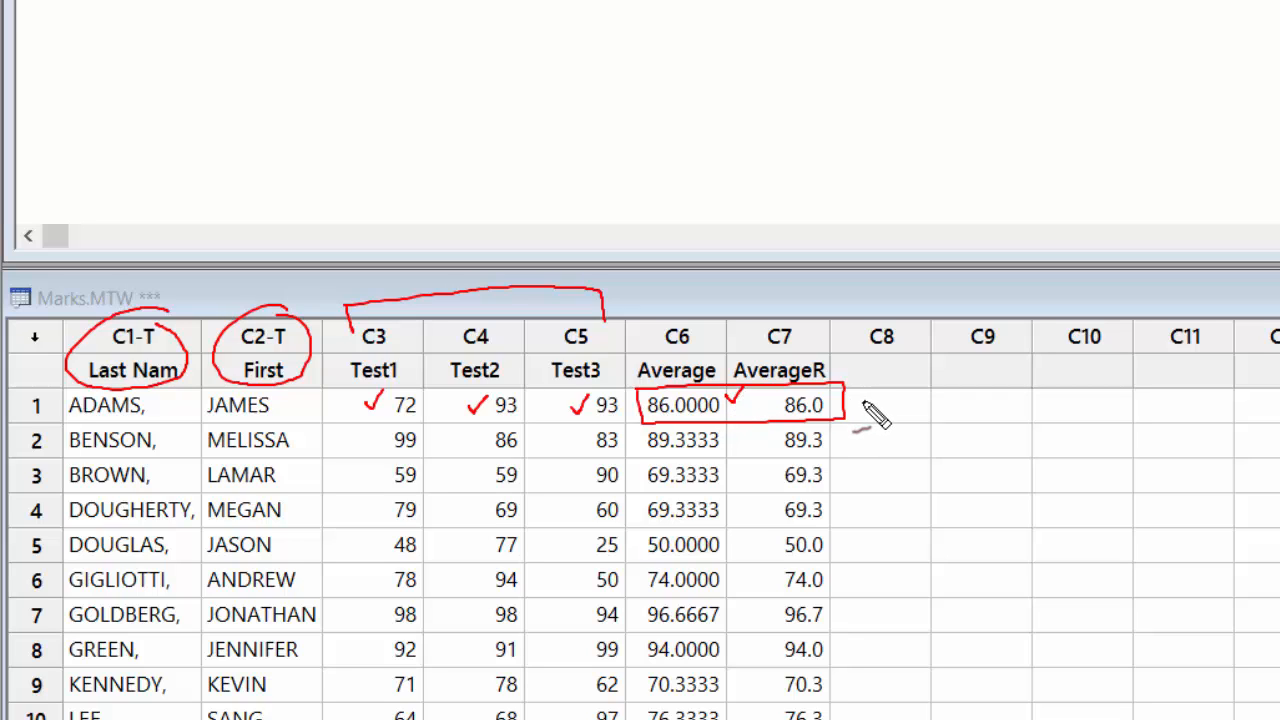
{"action": "mouse_move", "coordinate": [870, 410]}
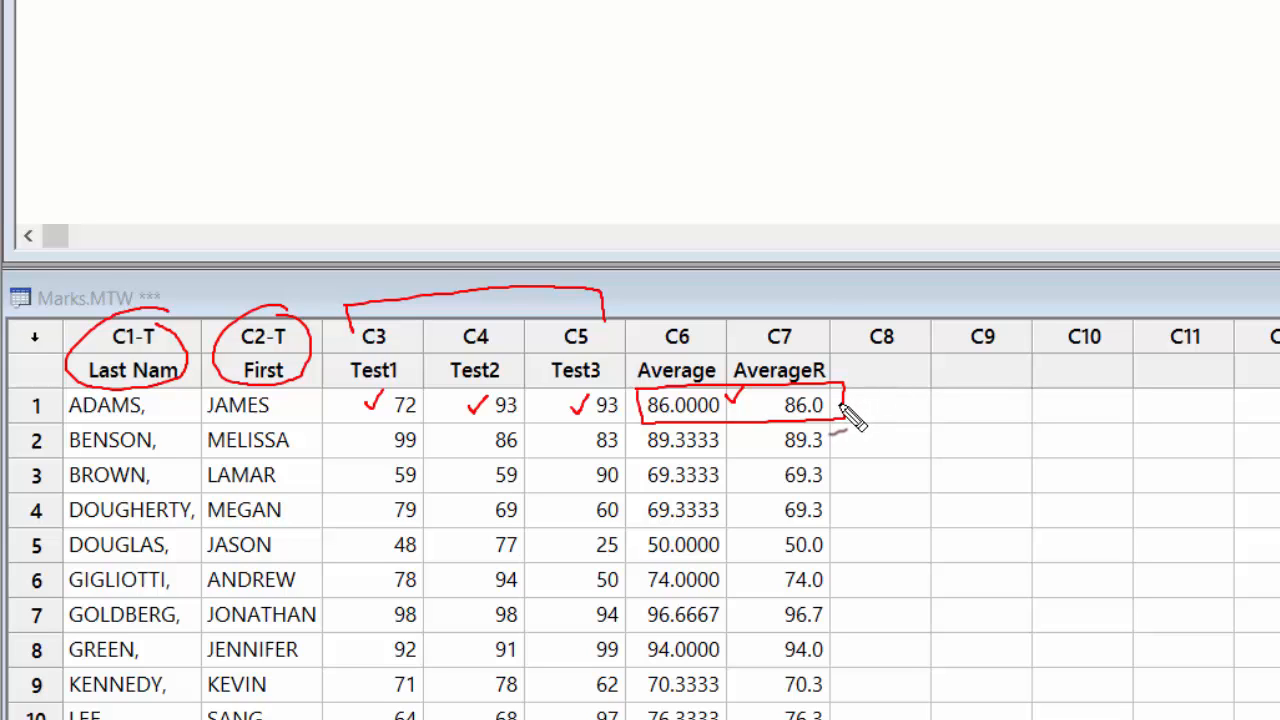
{"action": "mouse_move", "coordinate": [840, 410]}
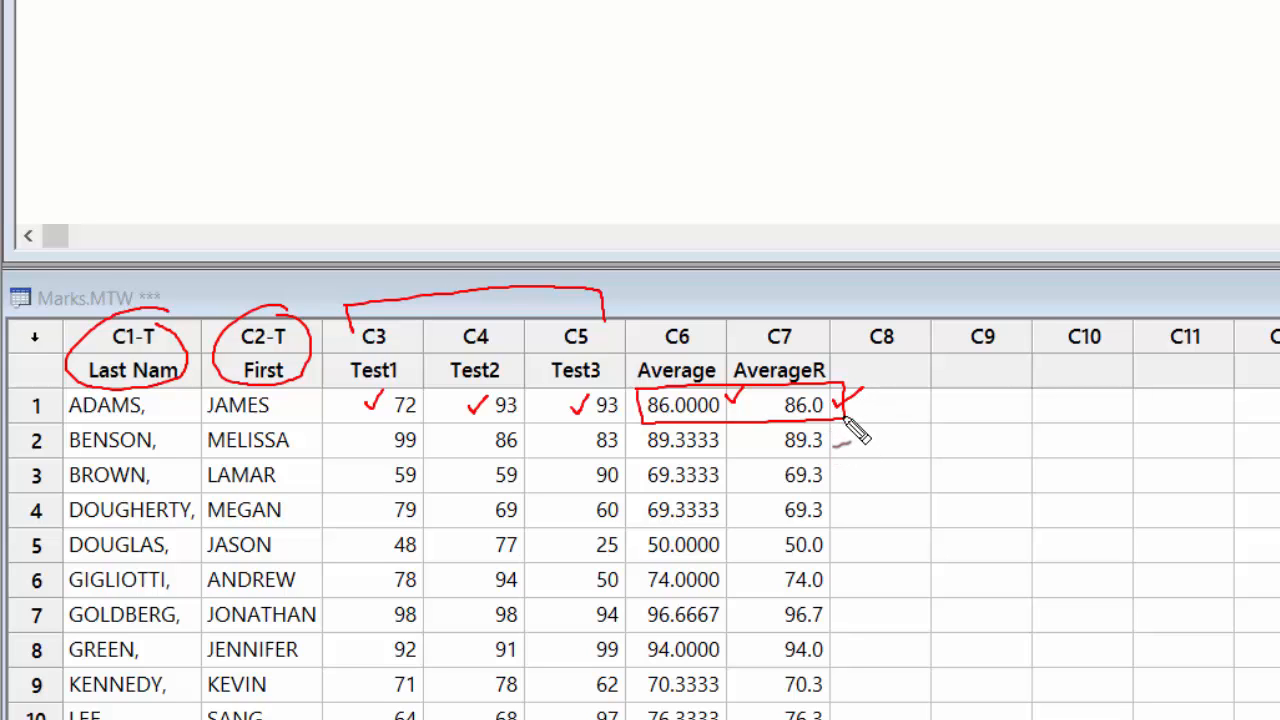
{"action": "mouse_move", "coordinate": [860, 430]}
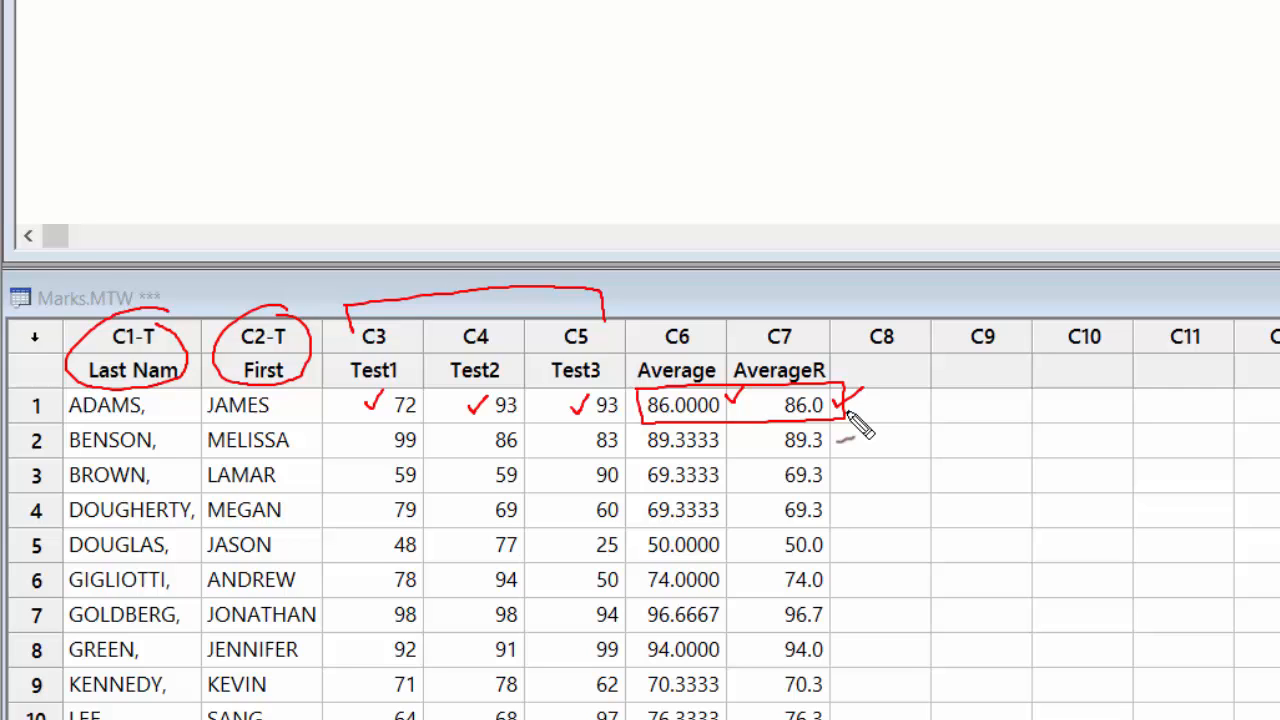
{"action": "mouse_move", "coordinate": [940, 404]}
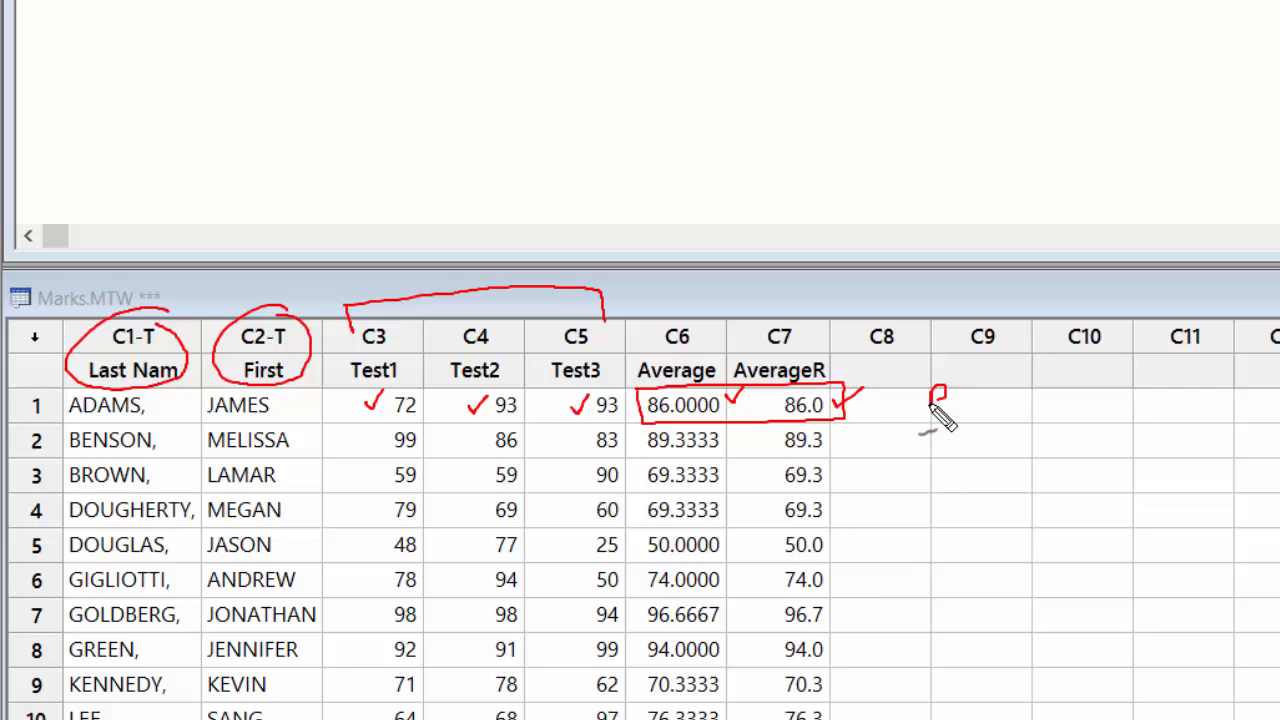
{"action": "left_click_drag", "start_coordinate": [930, 400], "coordinate": [1056, 404]}
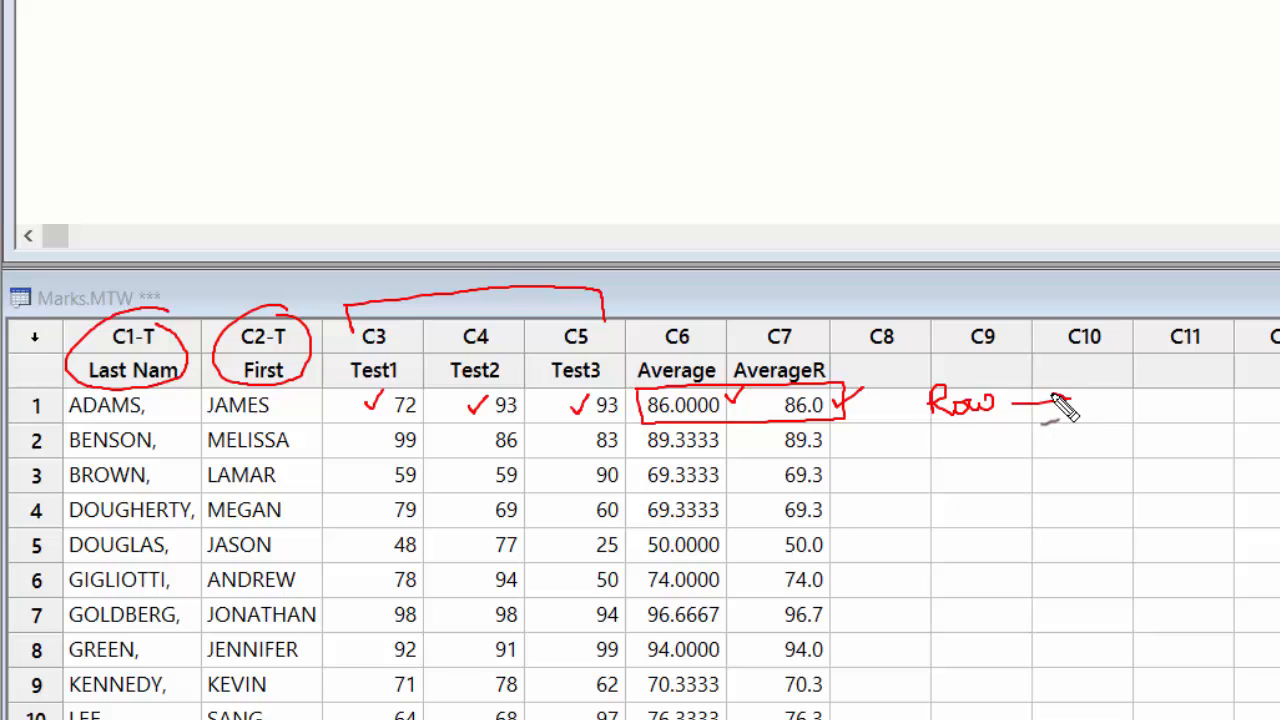
{"action": "left_click_drag", "start_coordinate": [1020, 402], "coordinate": [1070, 402]}
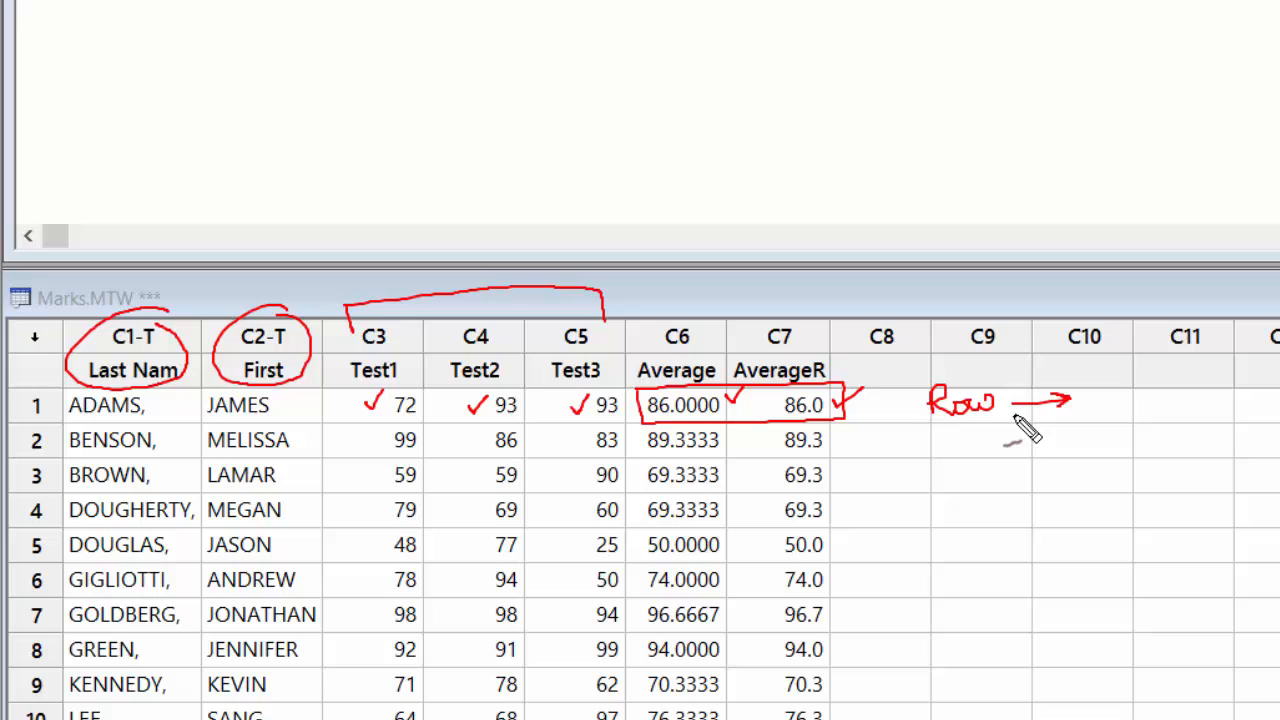
{"action": "mouse_move", "coordinate": [1020, 424]}
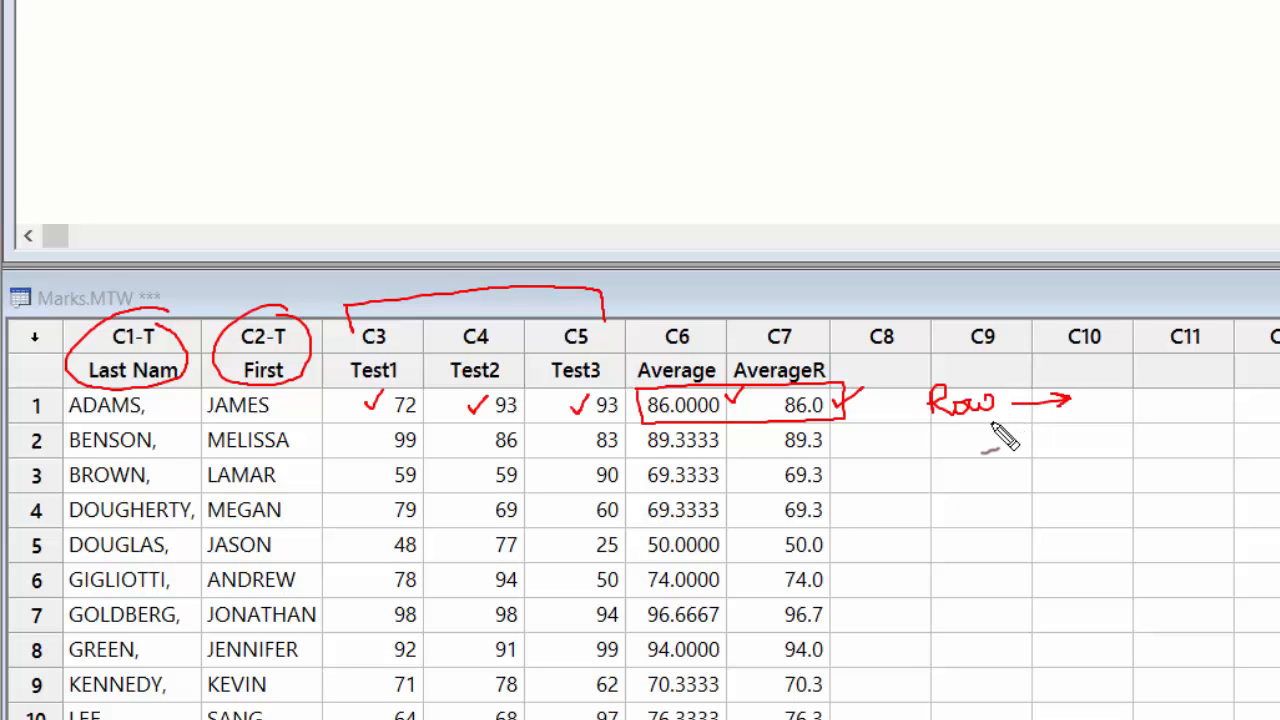
{"action": "mouse_move", "coordinate": [416, 338]}
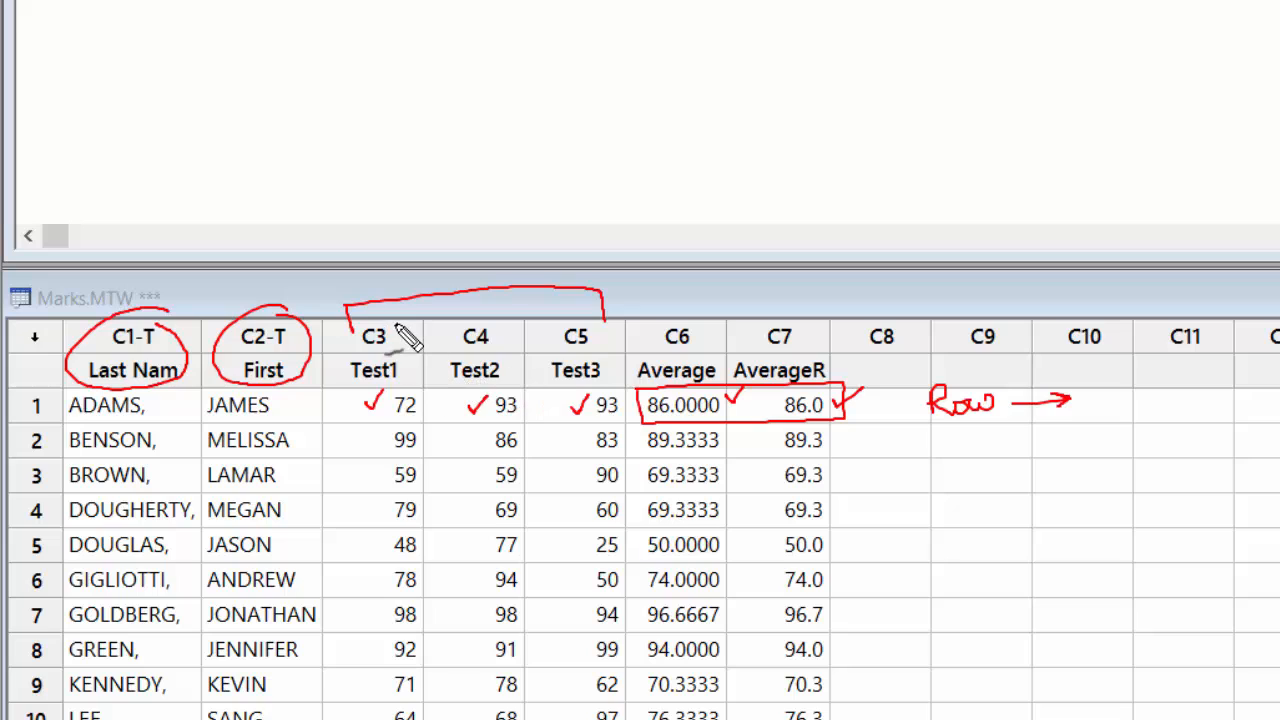
{"action": "mouse_move", "coordinate": [412, 350]}
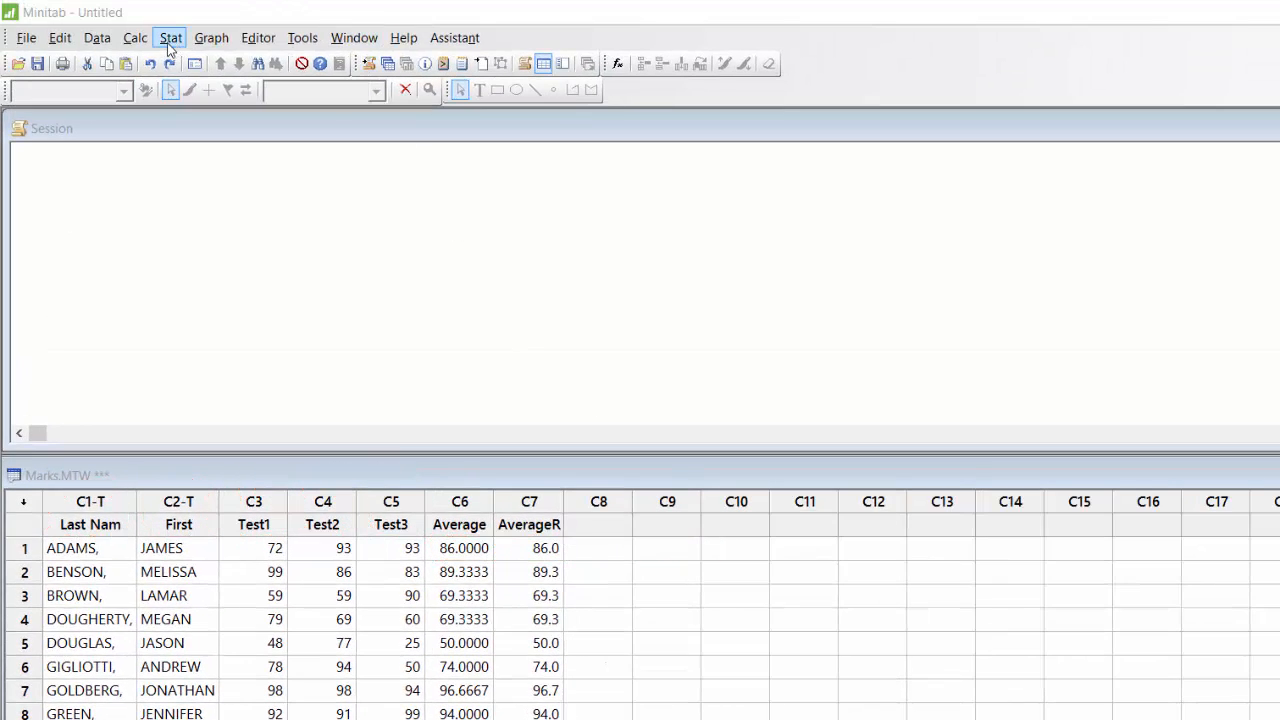
{"action": "left_click", "coordinate": [168, 36]}
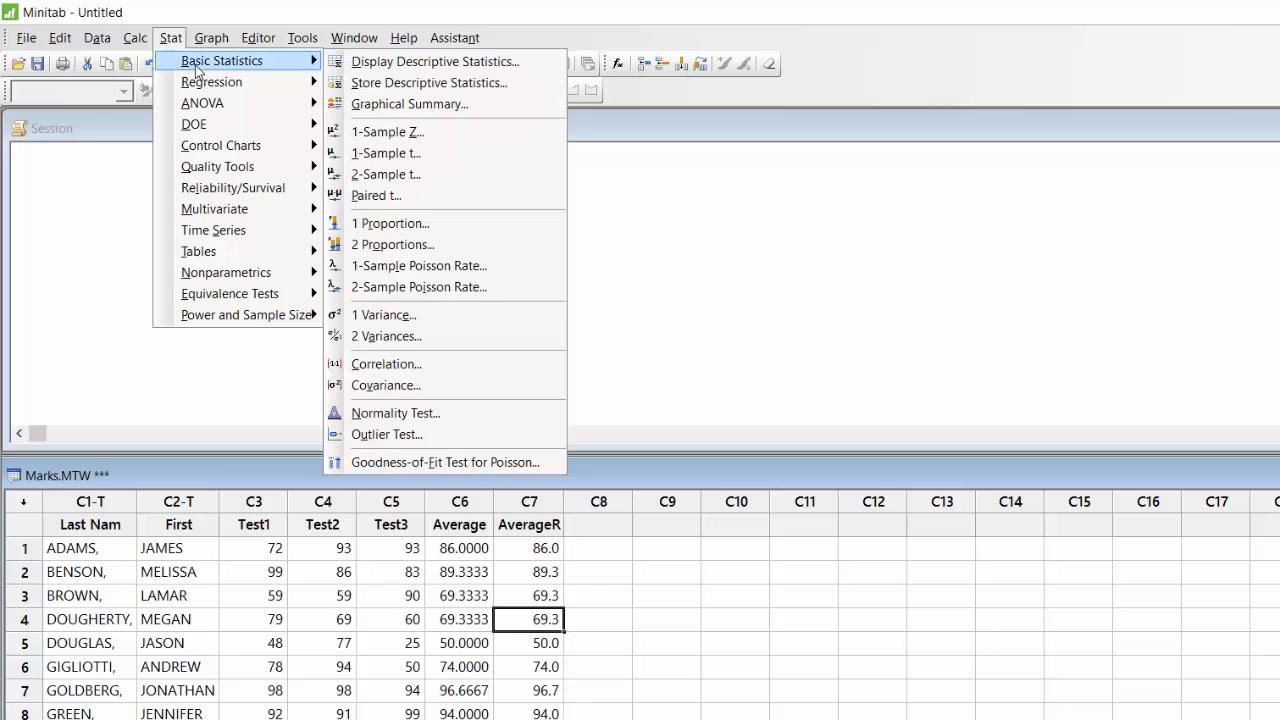
{"action": "mouse_move", "coordinate": [452, 60]}
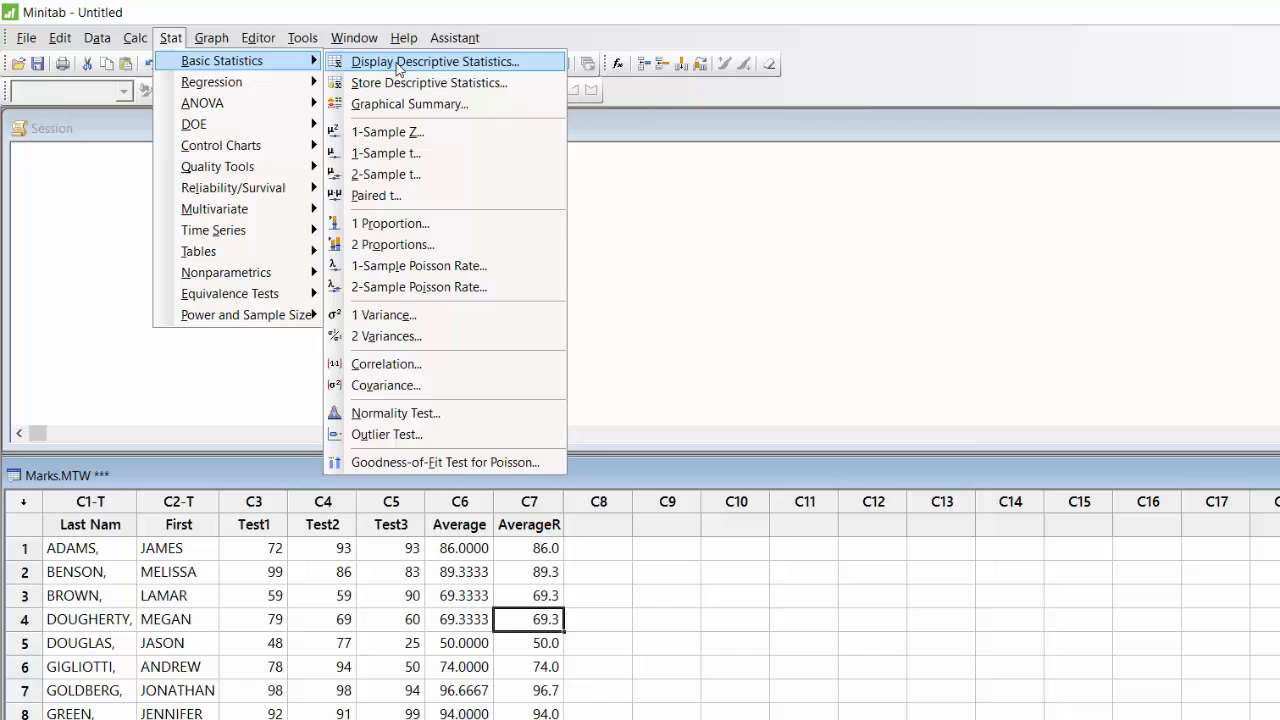
{"action": "left_click", "coordinate": [442, 60]}
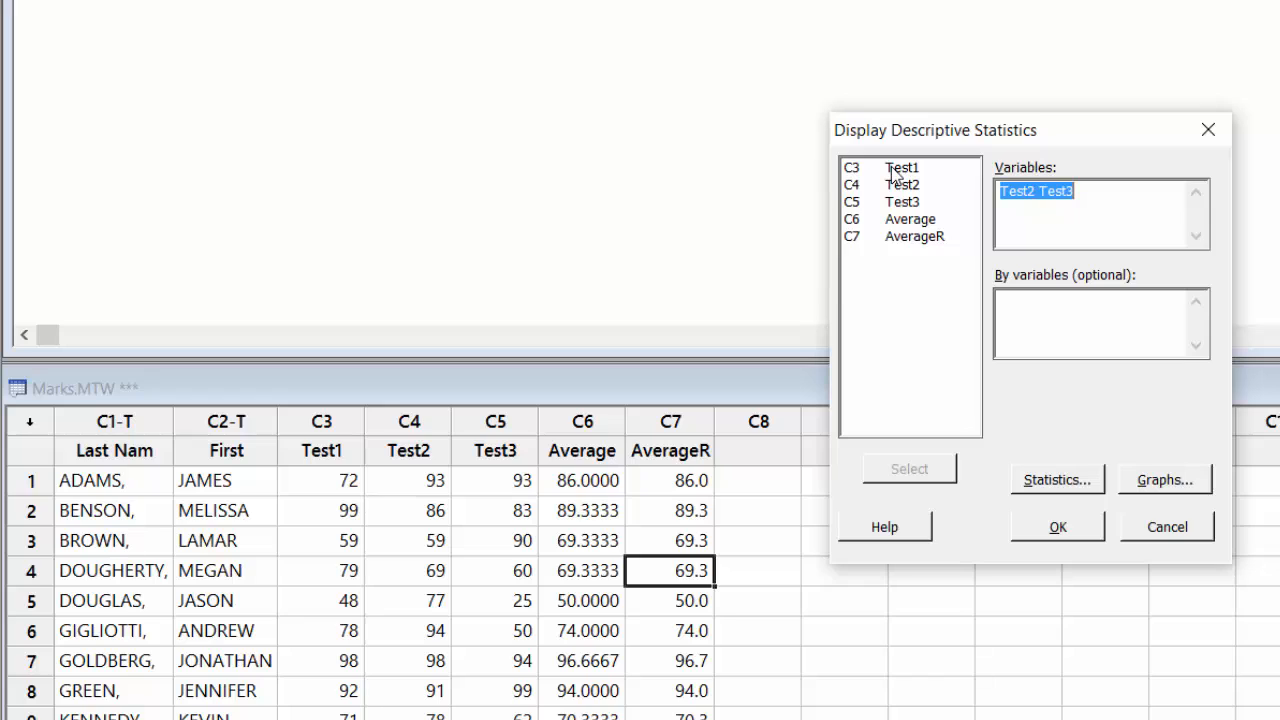
{"action": "left_click", "coordinate": [900, 168]}
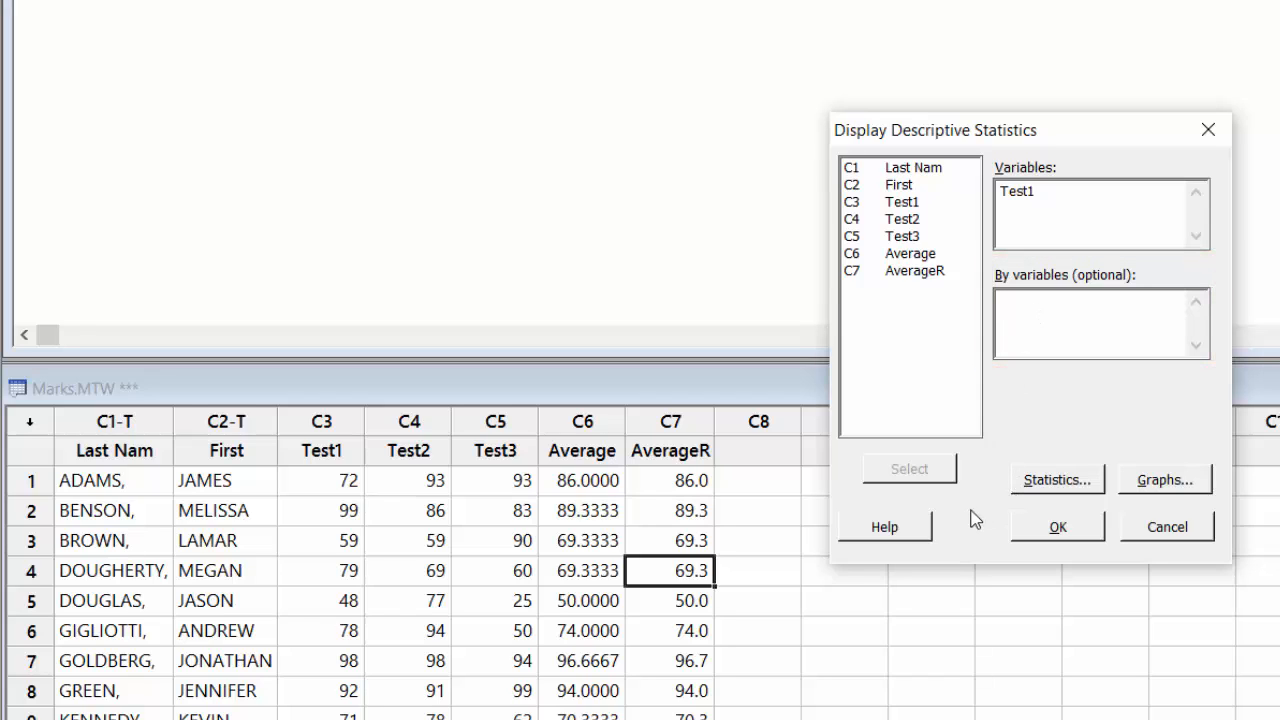
{"action": "mouse_move", "coordinate": [1058, 480]}
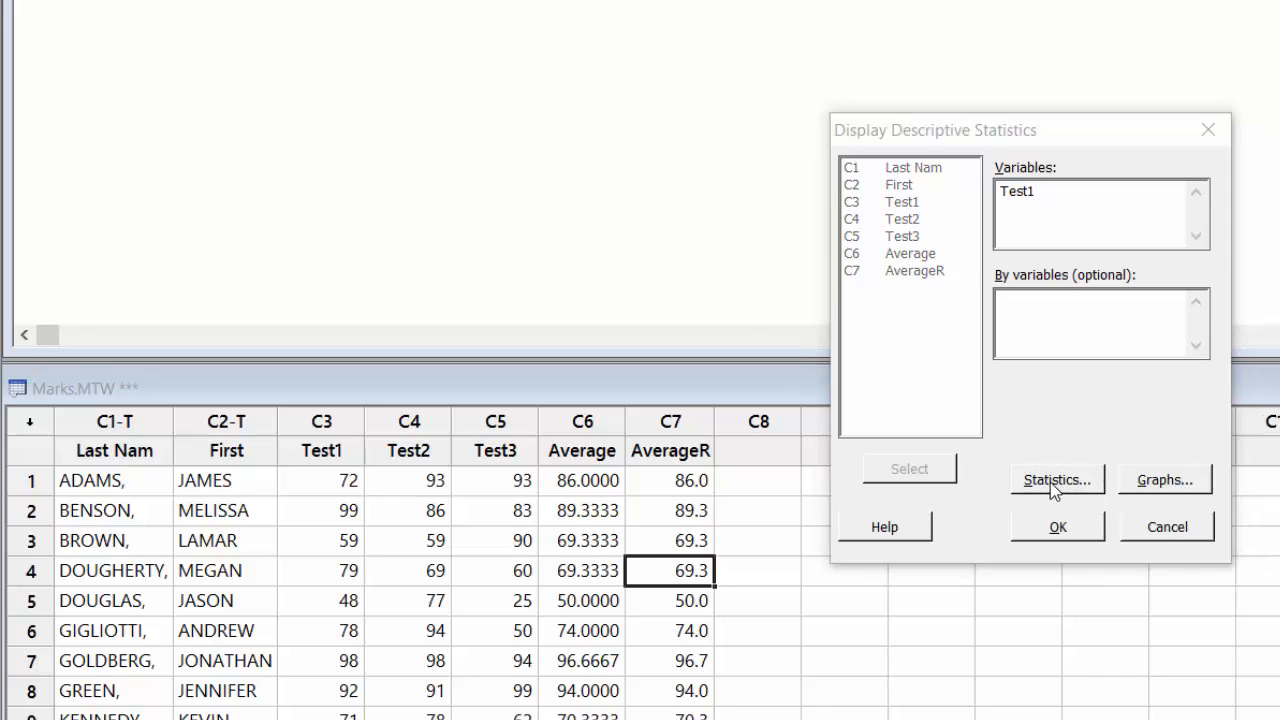
- In the Statistics subdialog, report only Mean and N total, then confirm
{"action": "left_click", "coordinate": [1056, 480]}
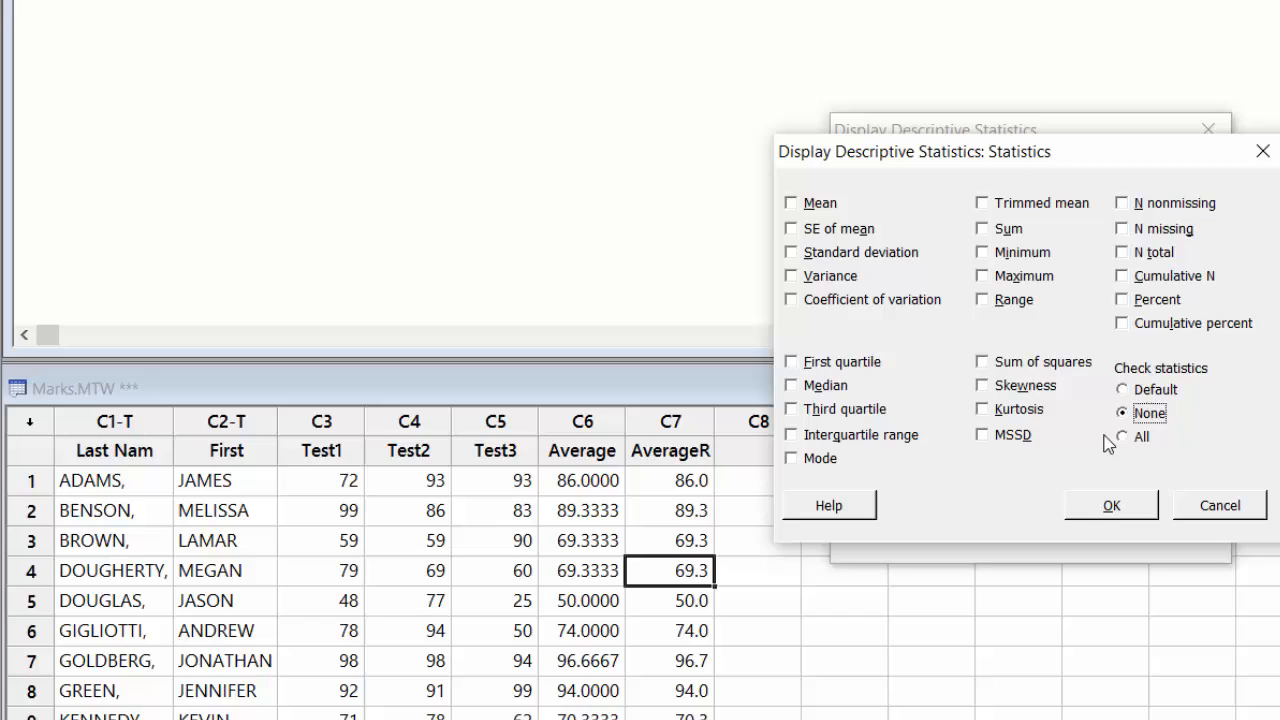
{"action": "mouse_move", "coordinate": [1106, 436]}
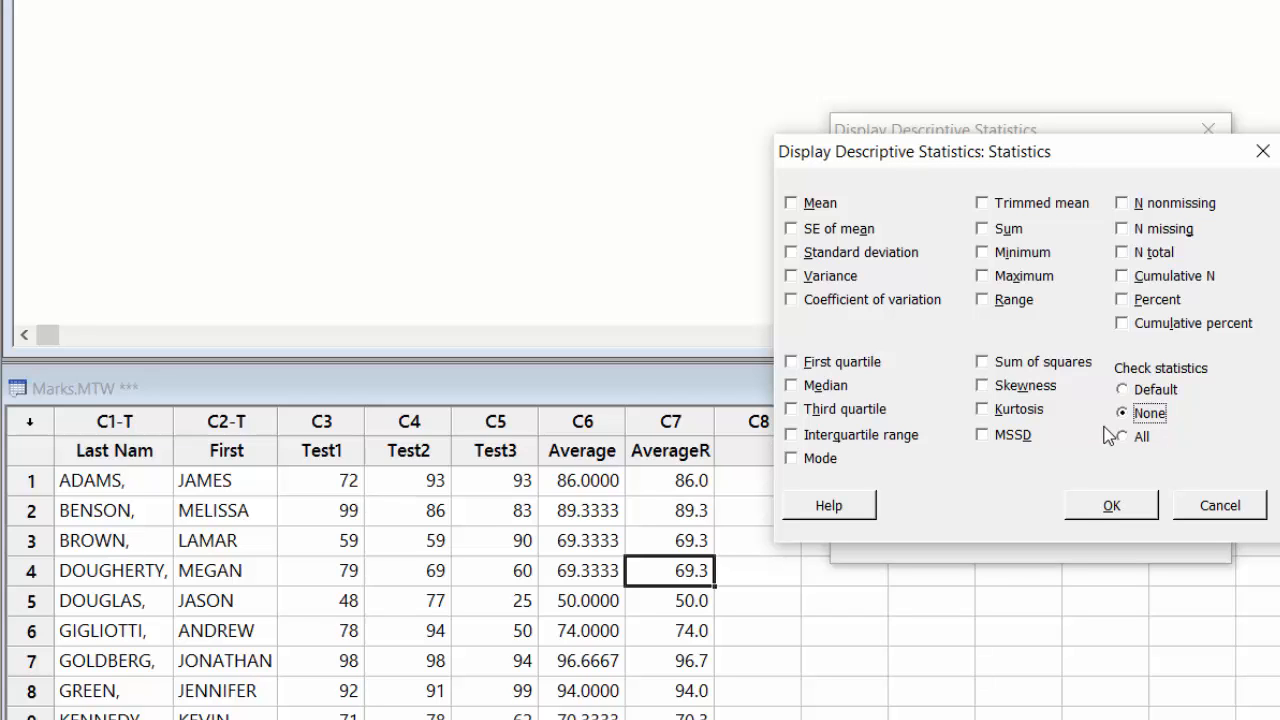
{"action": "mouse_move", "coordinate": [884, 328]}
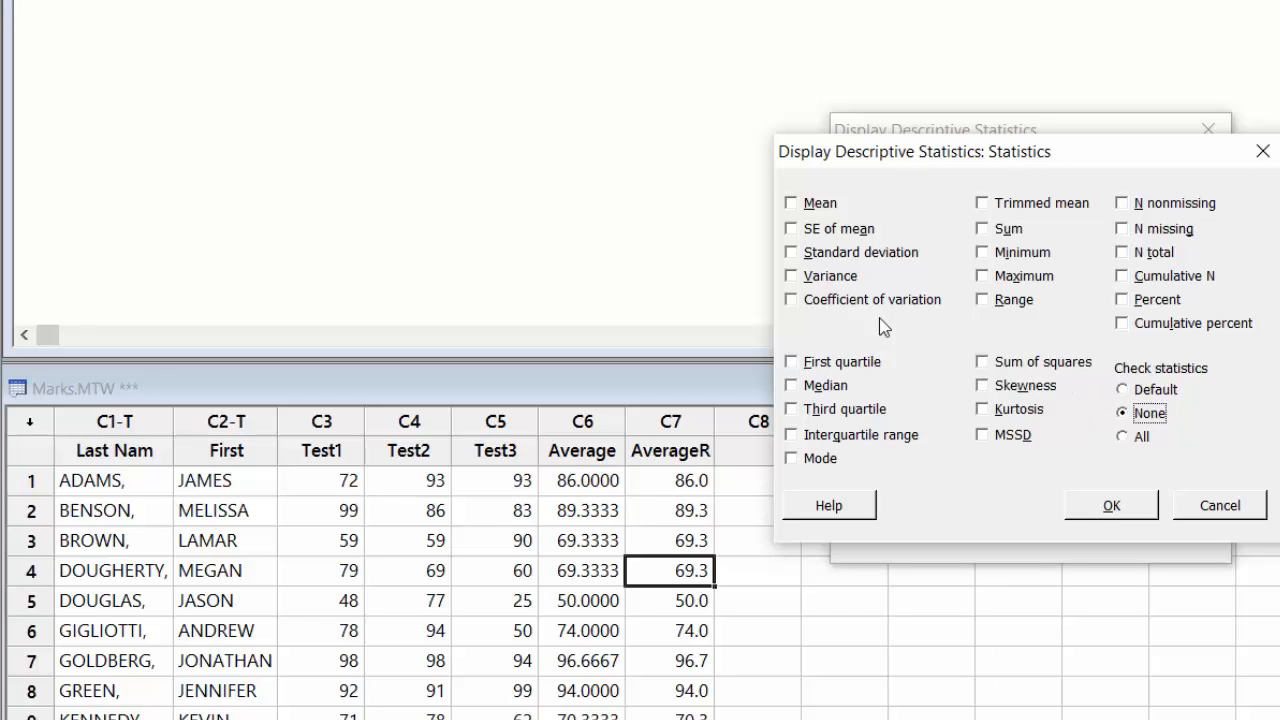
{"action": "left_click", "coordinate": [792, 204]}
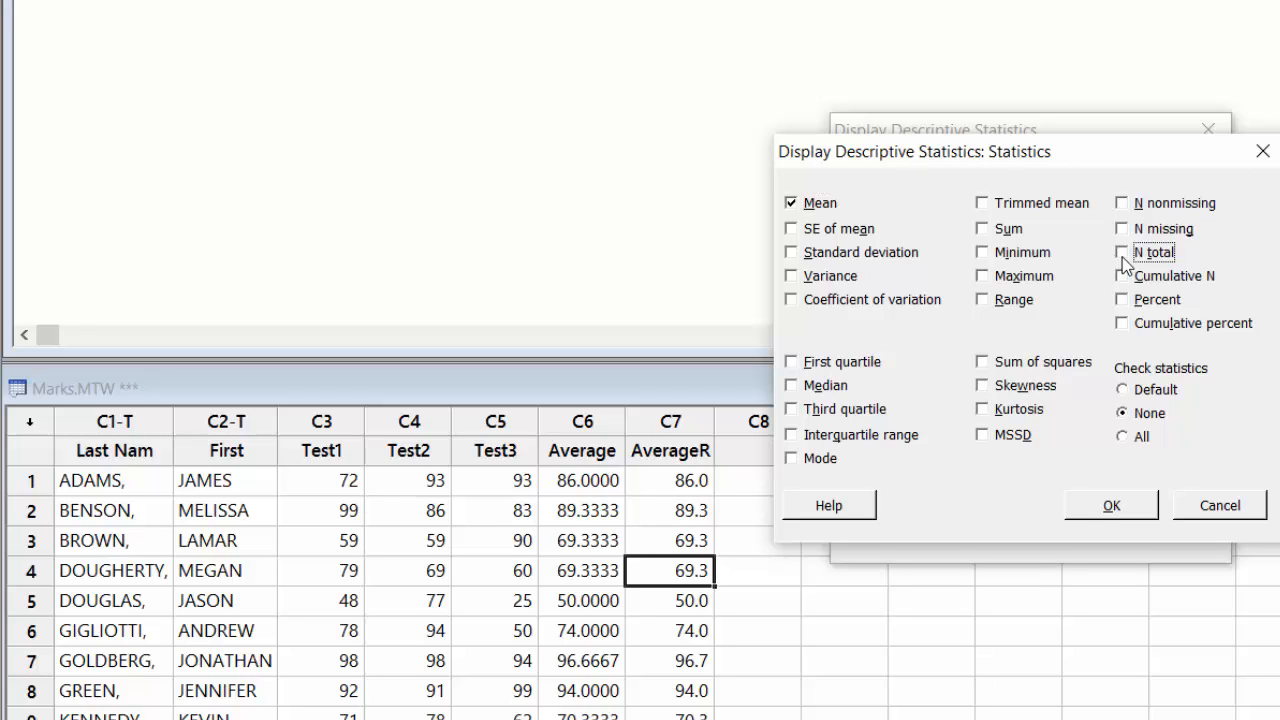
{"action": "left_click", "coordinate": [1122, 252]}
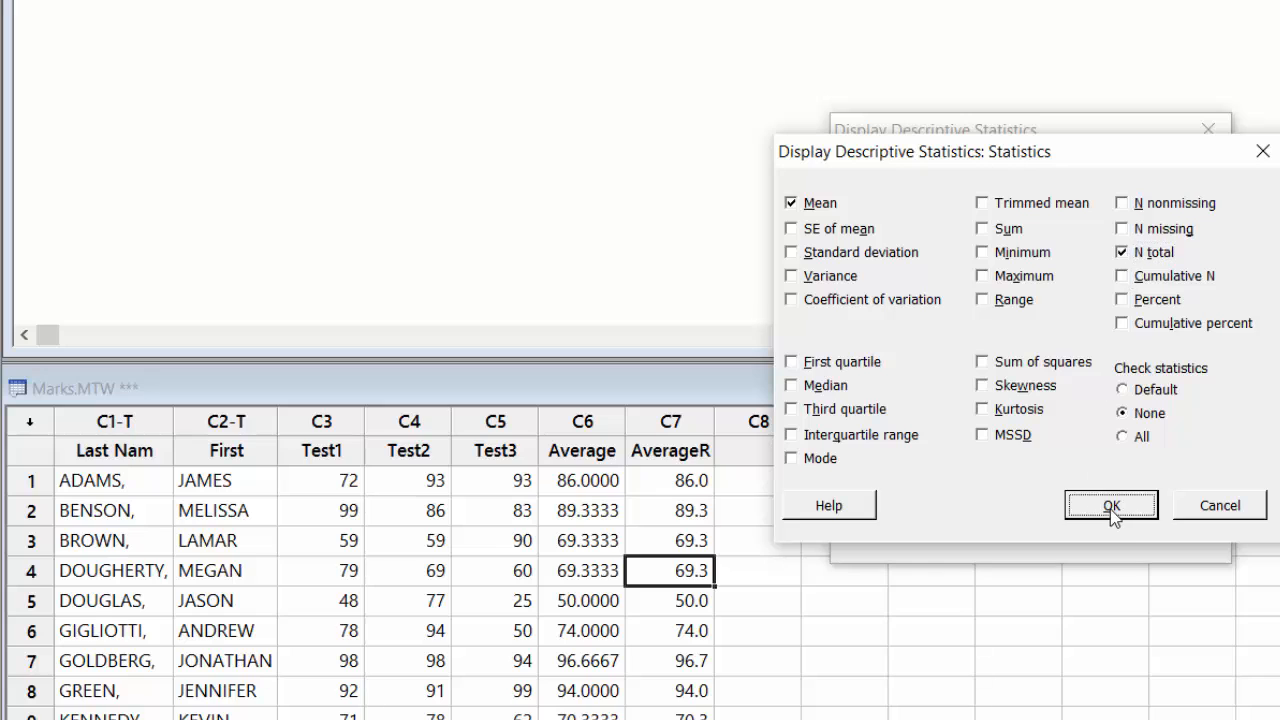
{"action": "left_click", "coordinate": [1112, 504]}
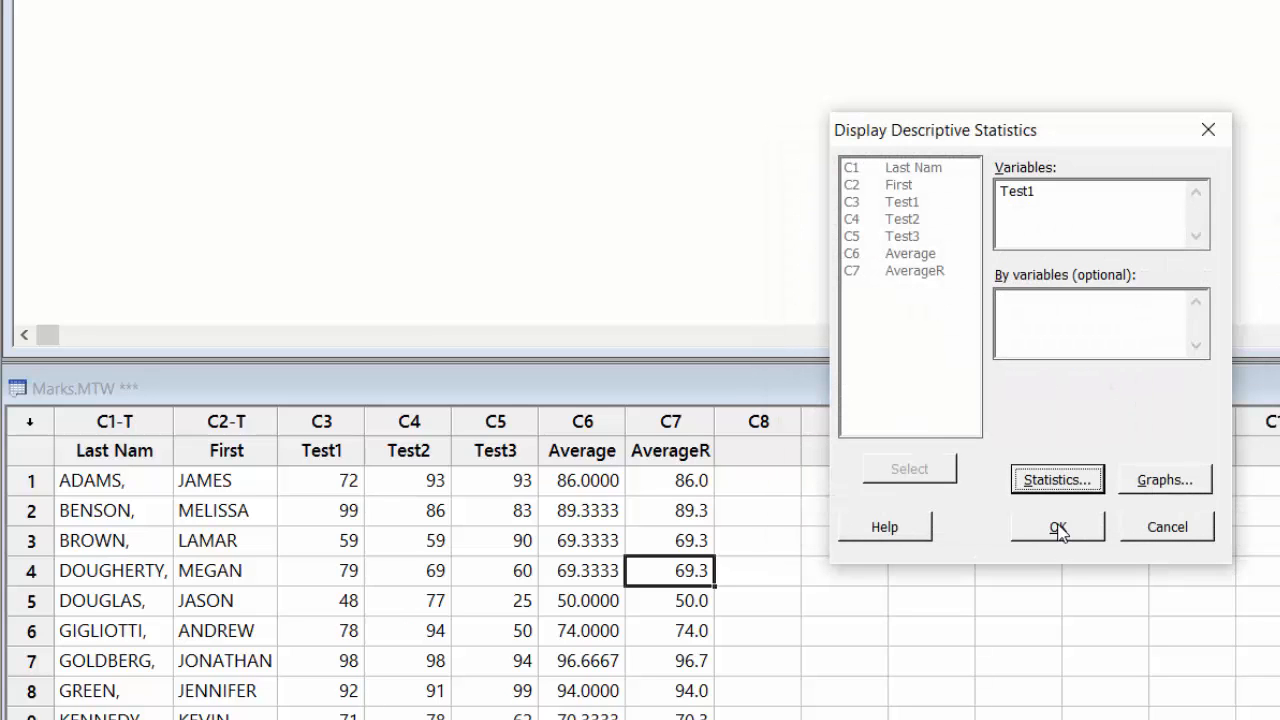
- Run the analysis, giving Test1 a total count of 24 and mean 80.00 in the Session window
{"action": "left_click", "coordinate": [1056, 526]}
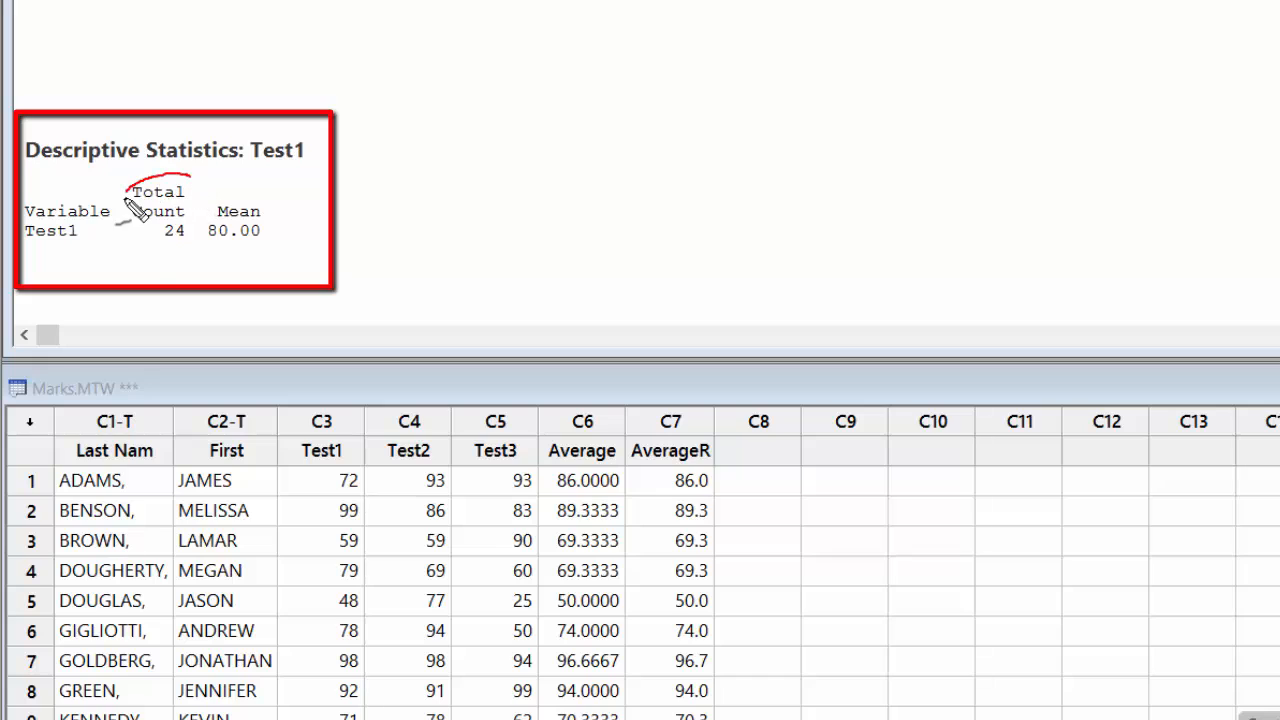
{"action": "left_click_drag", "start_coordinate": [130, 184], "coordinate": [170, 240]}
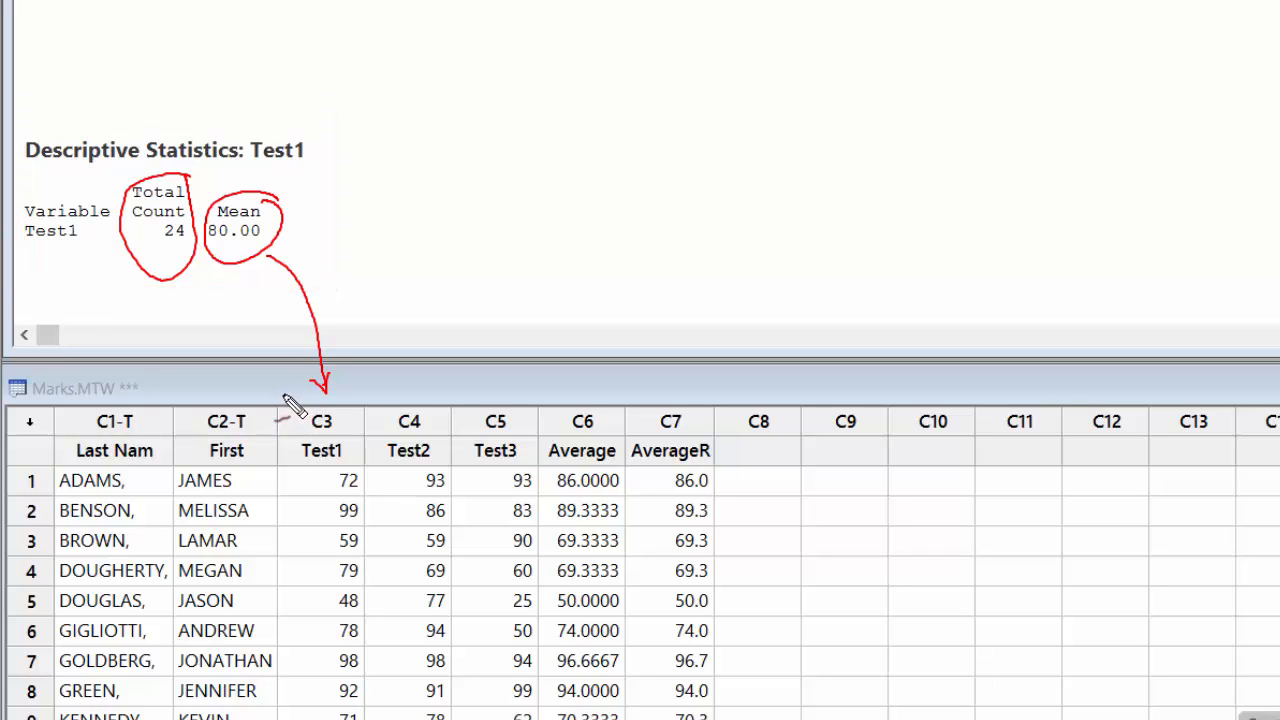
{"action": "mouse_move", "coordinate": [284, 406]}
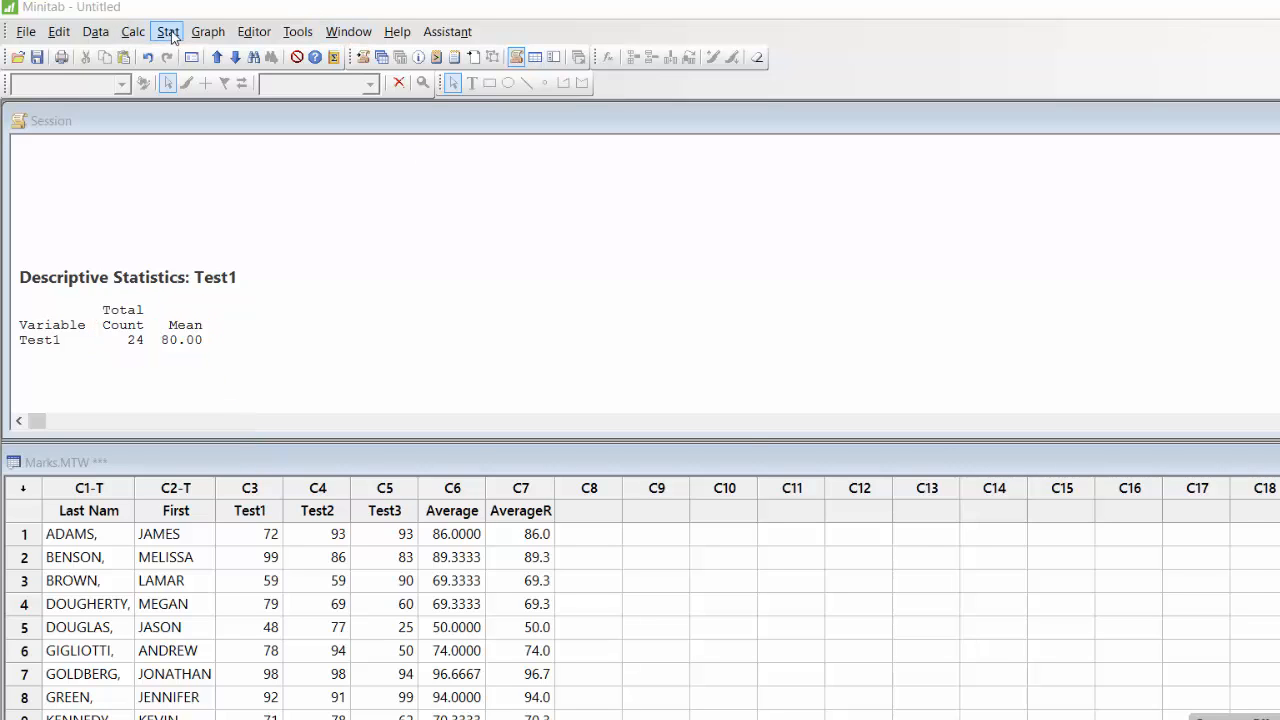
- Run Display Descriptive Statistics on Test2 and Test3 with Mean and N total, giving means 81.29 and 74.42
{"action": "left_click", "coordinate": [168, 32]}
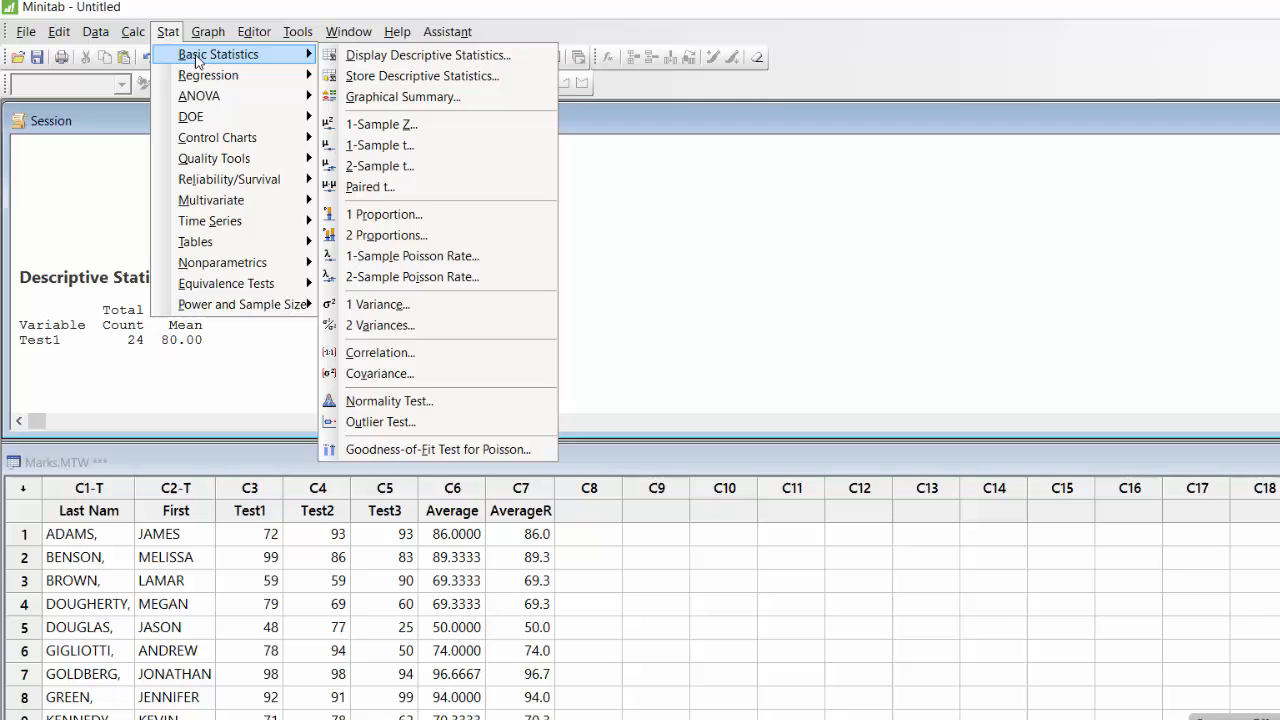
{"action": "mouse_move", "coordinate": [398, 60]}
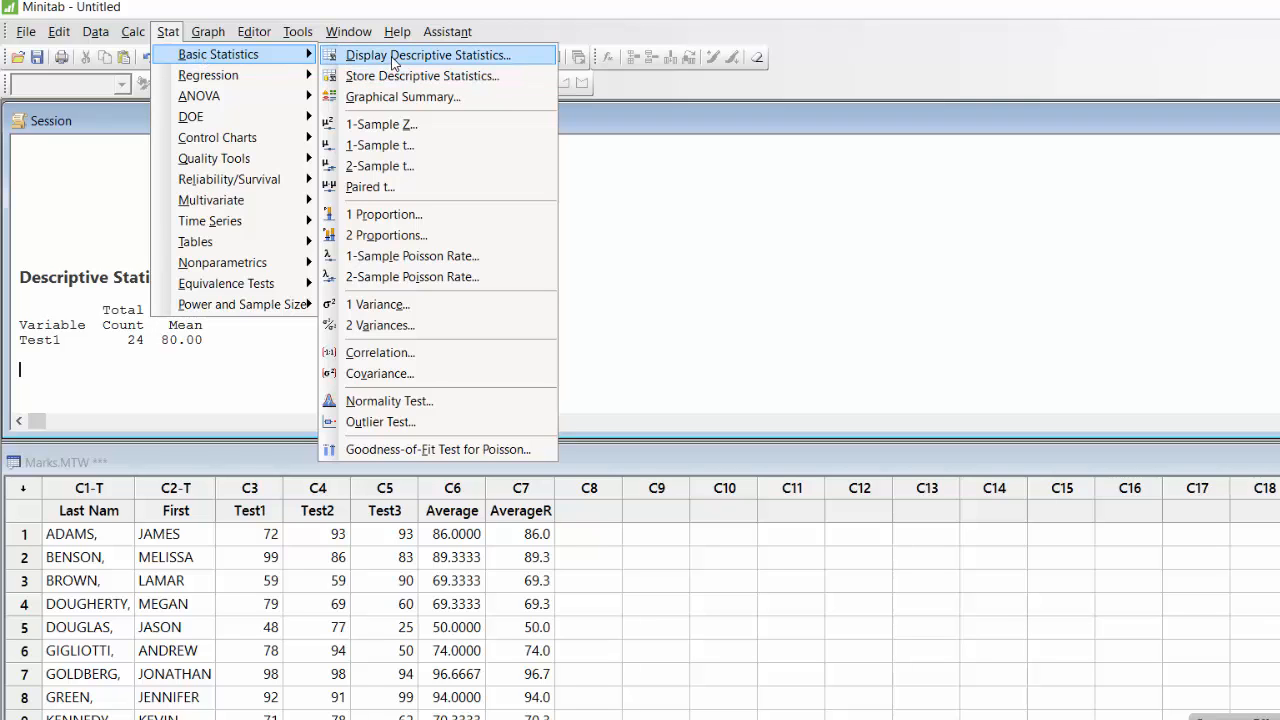
{"action": "left_click", "coordinate": [440, 56]}
{"action": "type", "text": "Test2 Test3"}
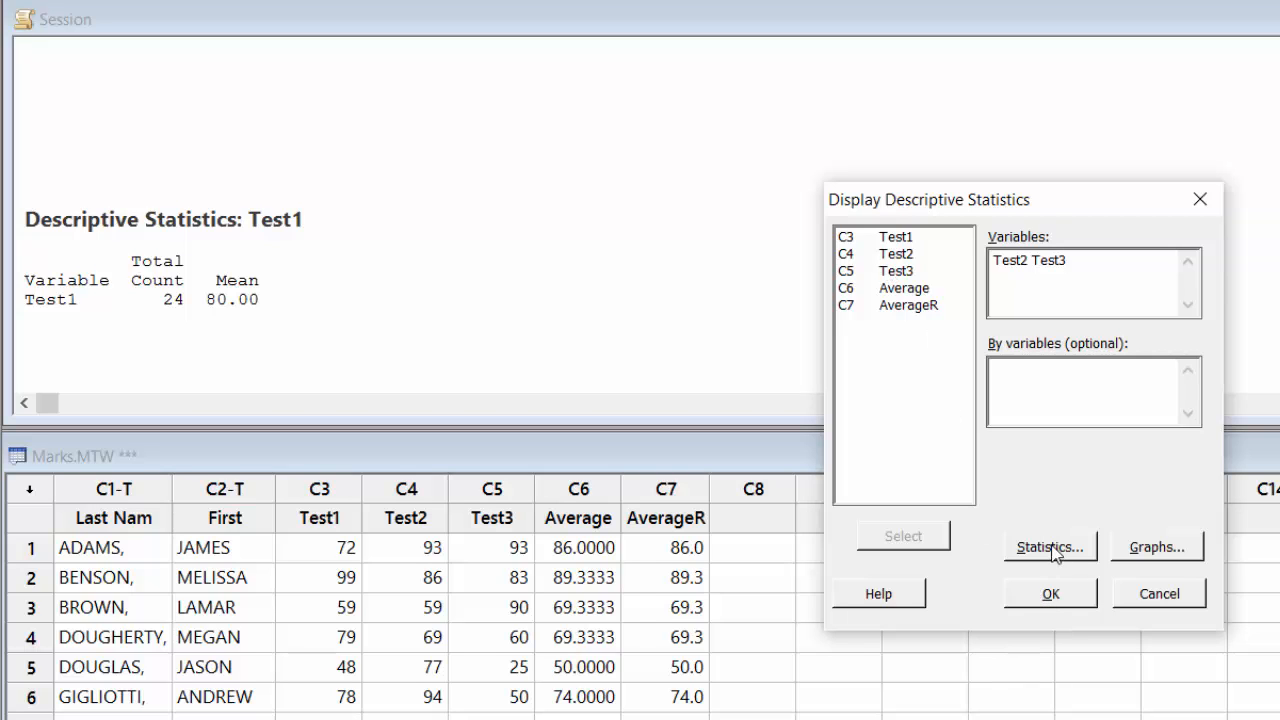
{"action": "left_click", "coordinate": [1048, 544]}
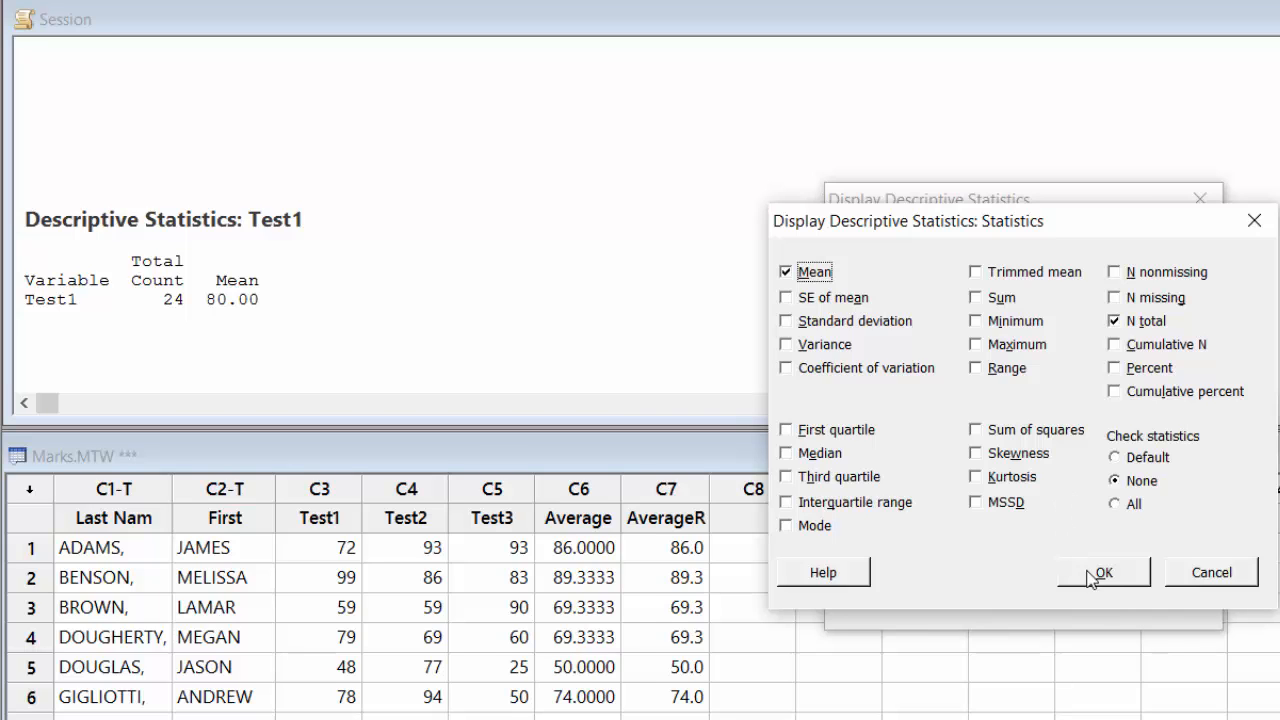
{"action": "left_click", "coordinate": [1102, 572]}
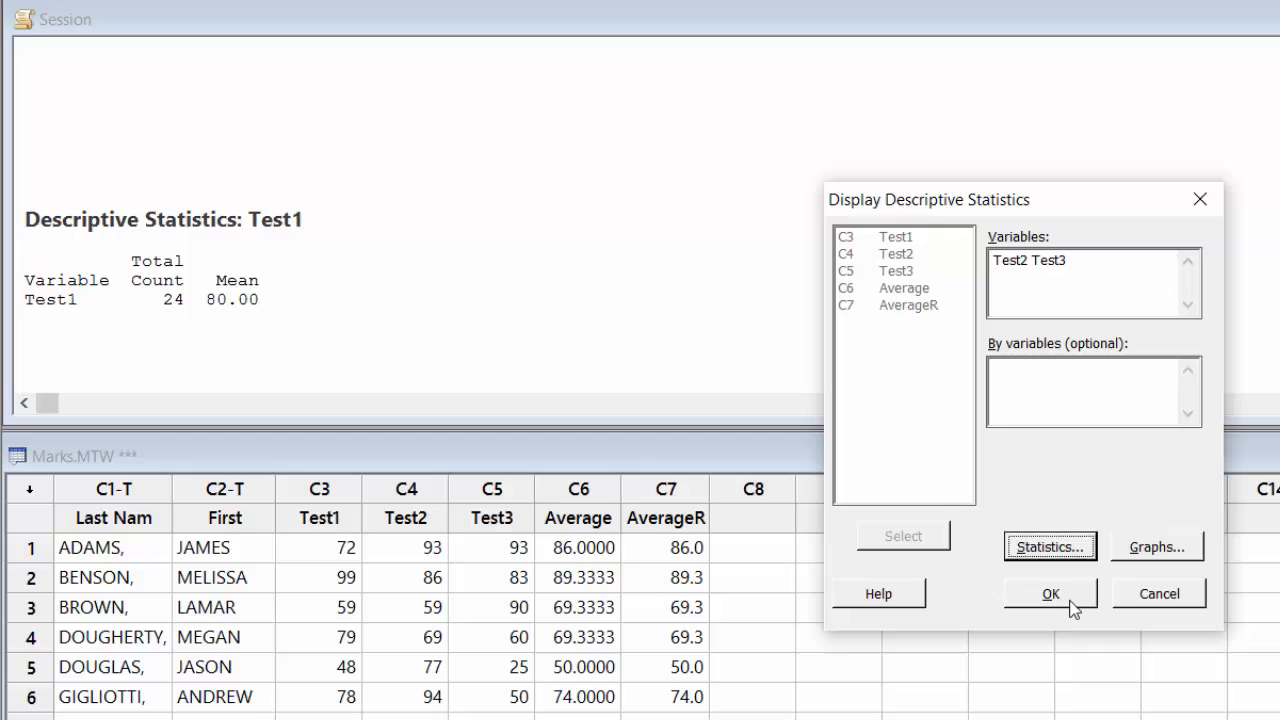
{"action": "left_click", "coordinate": [1048, 592]}
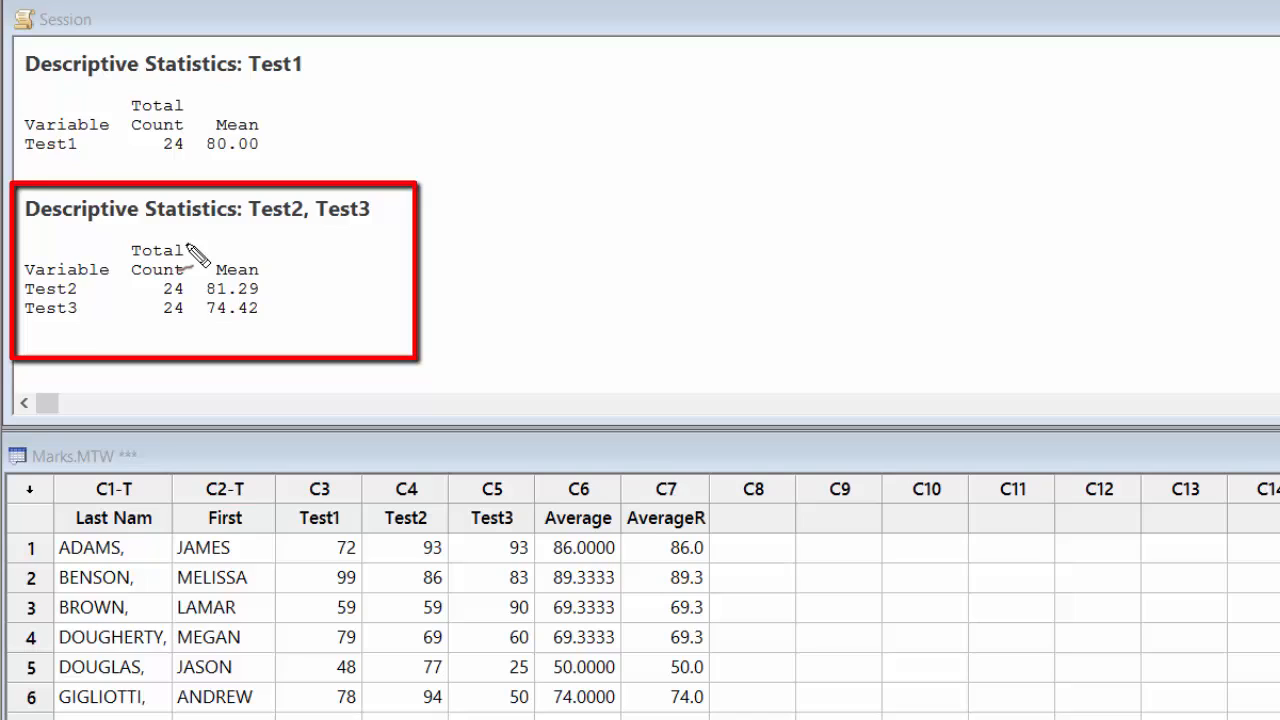
- Highlight the matching total count of 24 for Test2 and Test3 in the Session output
{"action": "left_click_drag", "start_coordinate": [180, 250], "coordinate": [160, 330]}
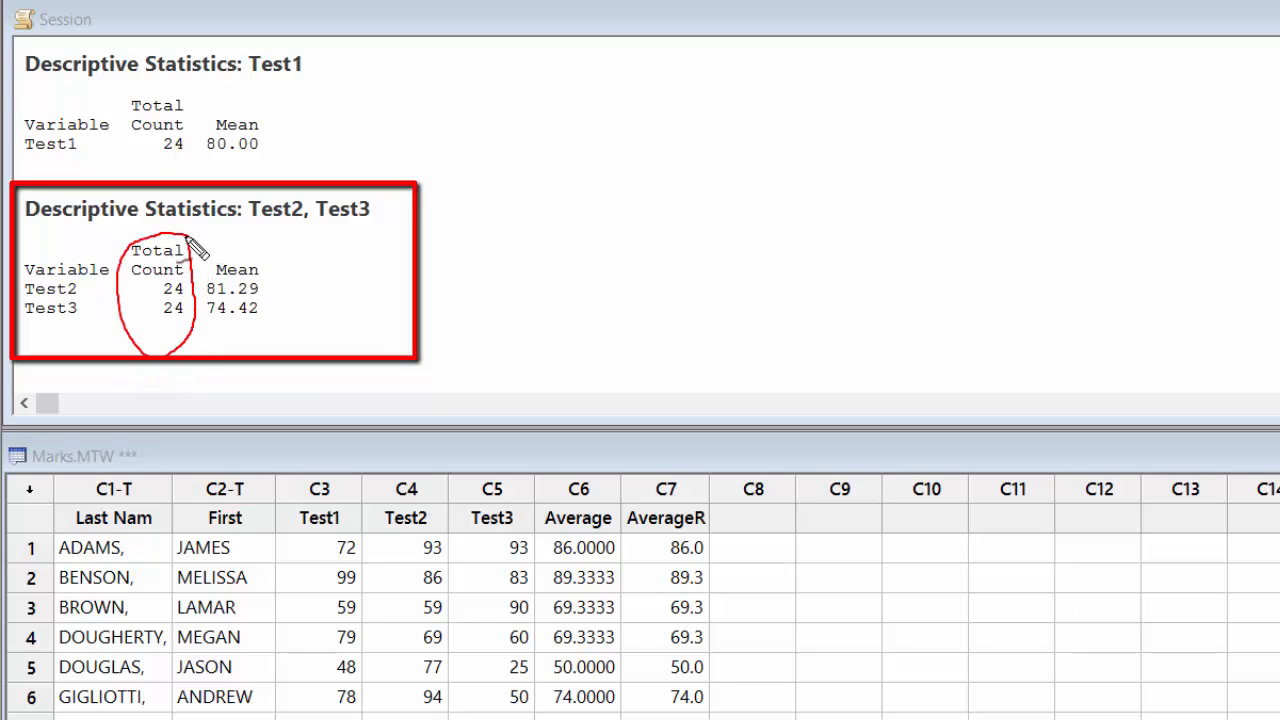
{"action": "mouse_move", "coordinate": [172, 268]}
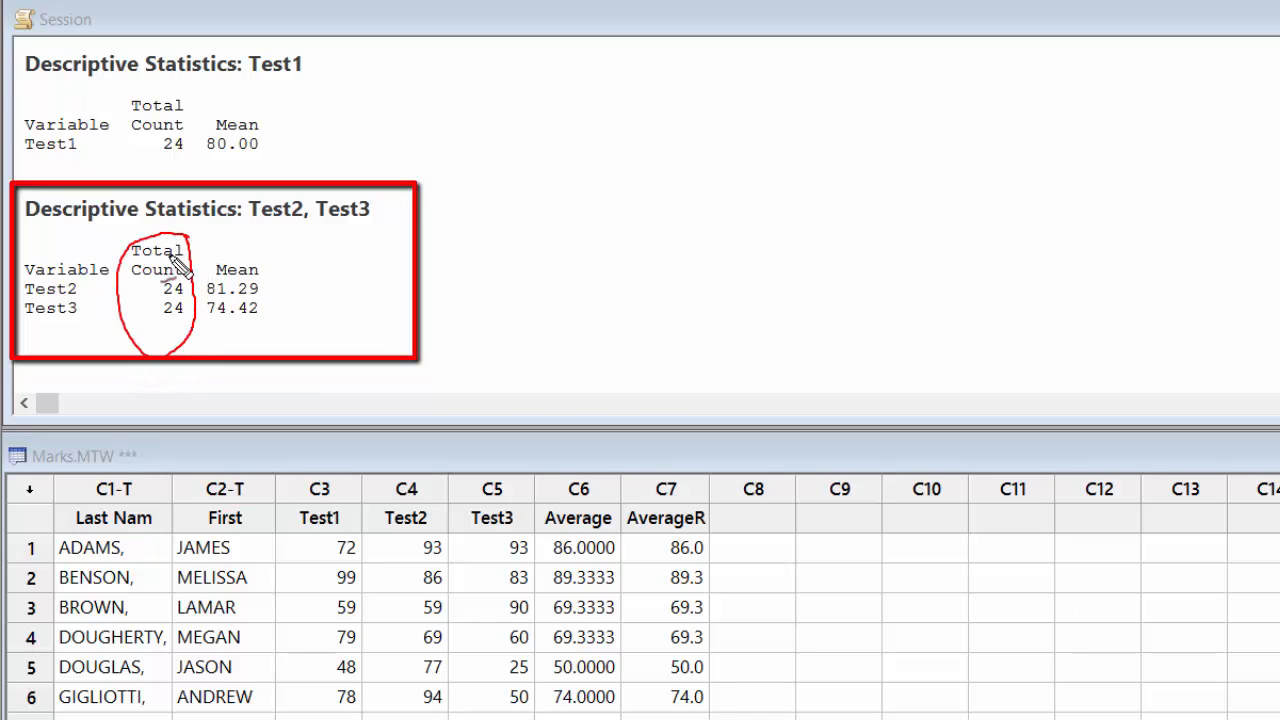
{"action": "mouse_move", "coordinate": [280, 304]}
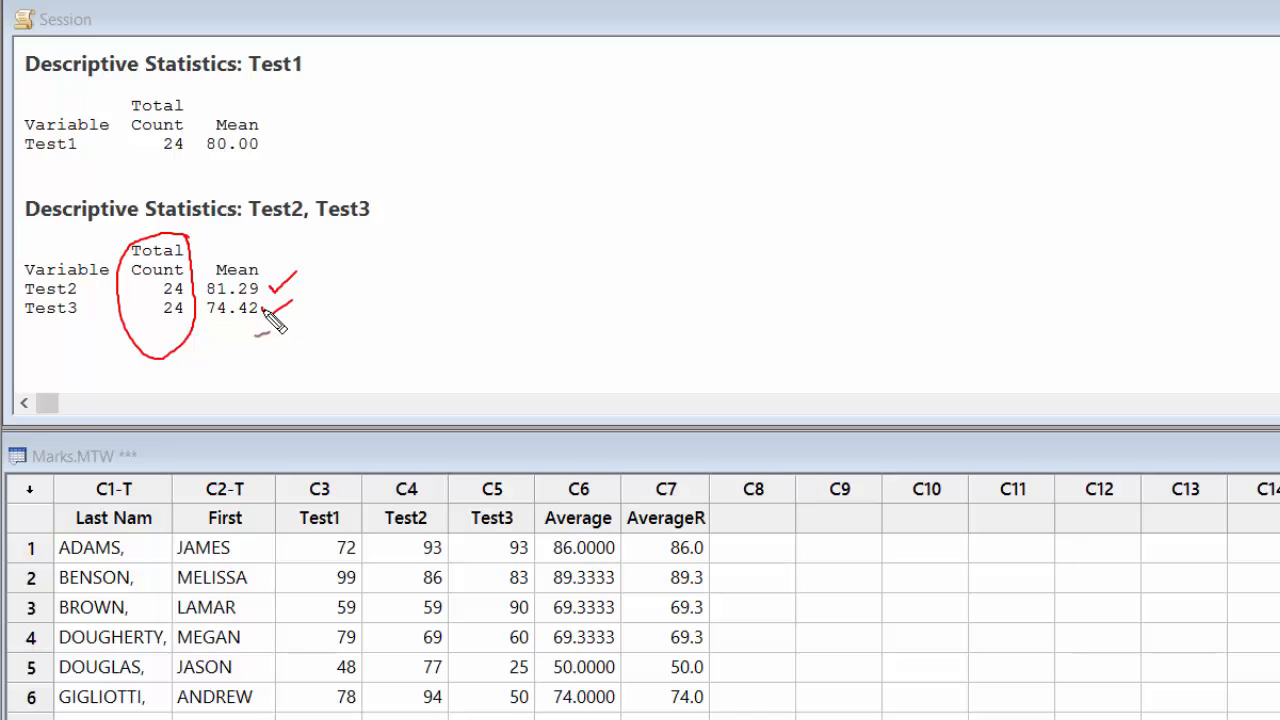
{"action": "mouse_move", "coordinate": [270, 320]}
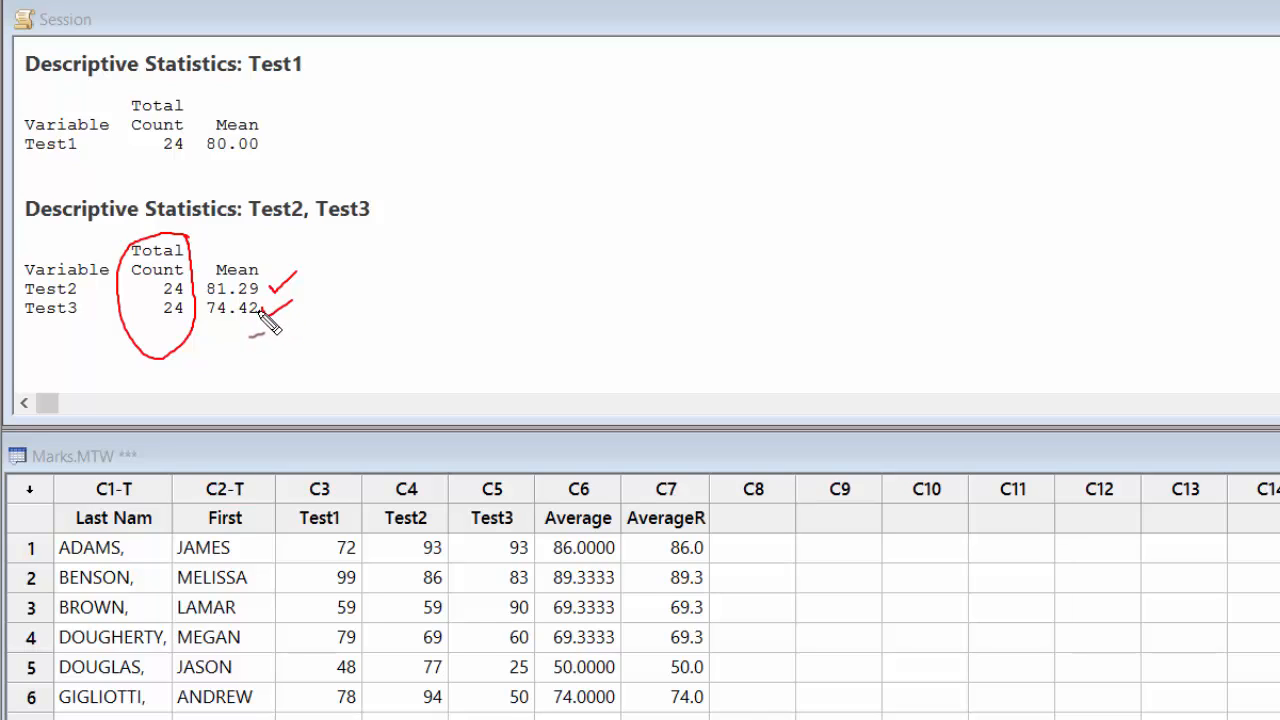
{"action": "mouse_move", "coordinate": [262, 320]}
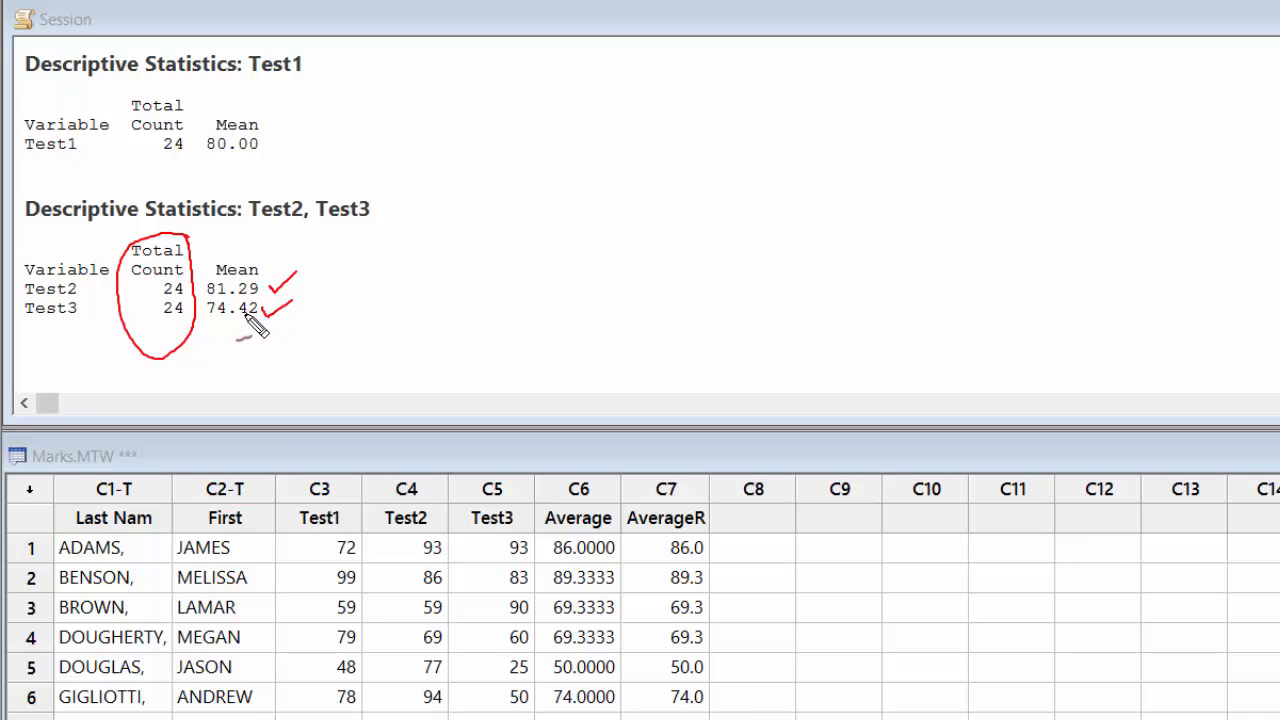
{"action": "mouse_move", "coordinate": [244, 330]}
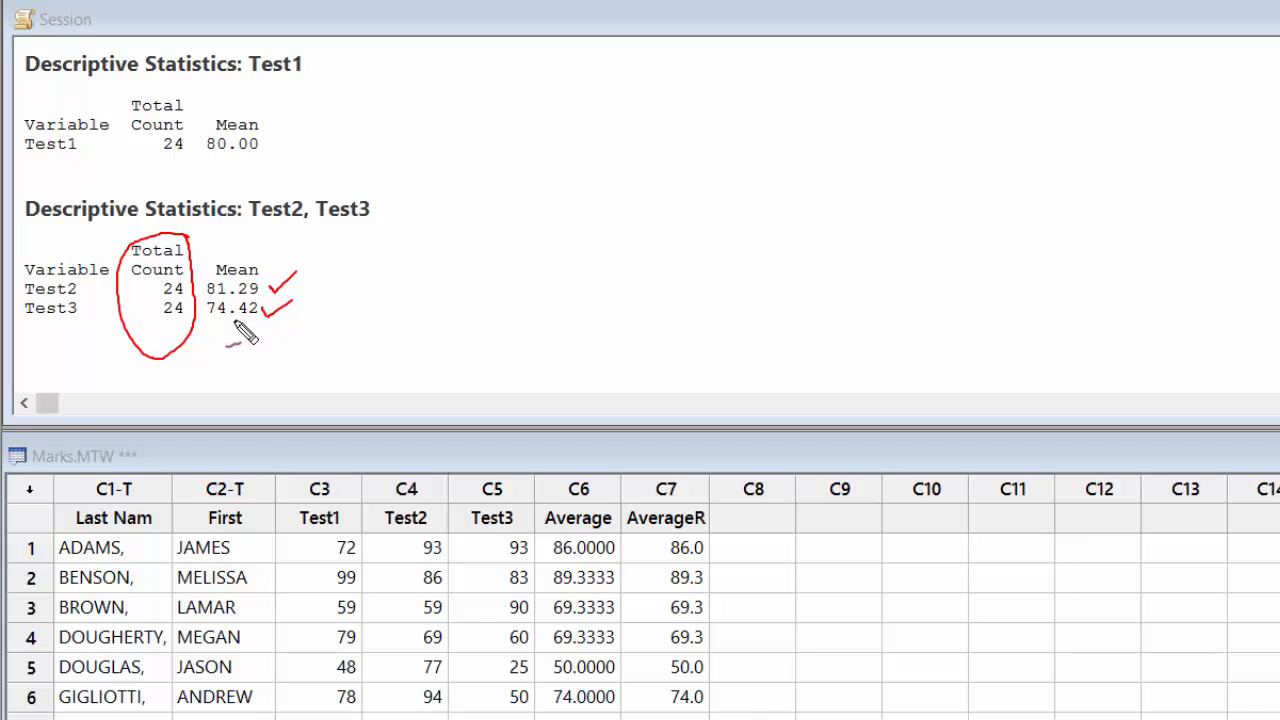